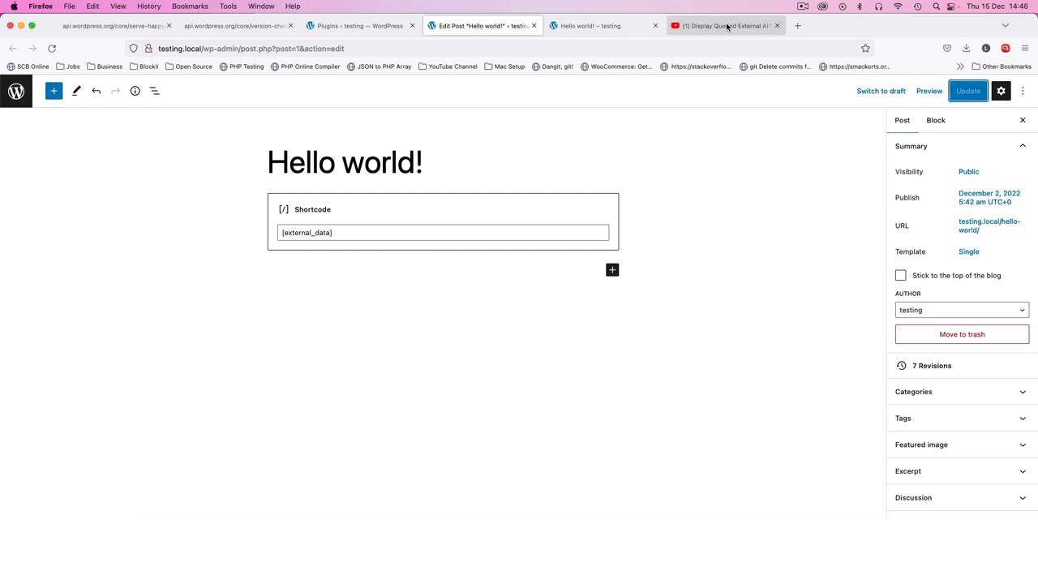
View the Hello world post's rendered user table of names, usernames, emails and addresses
left_click(721, 26)
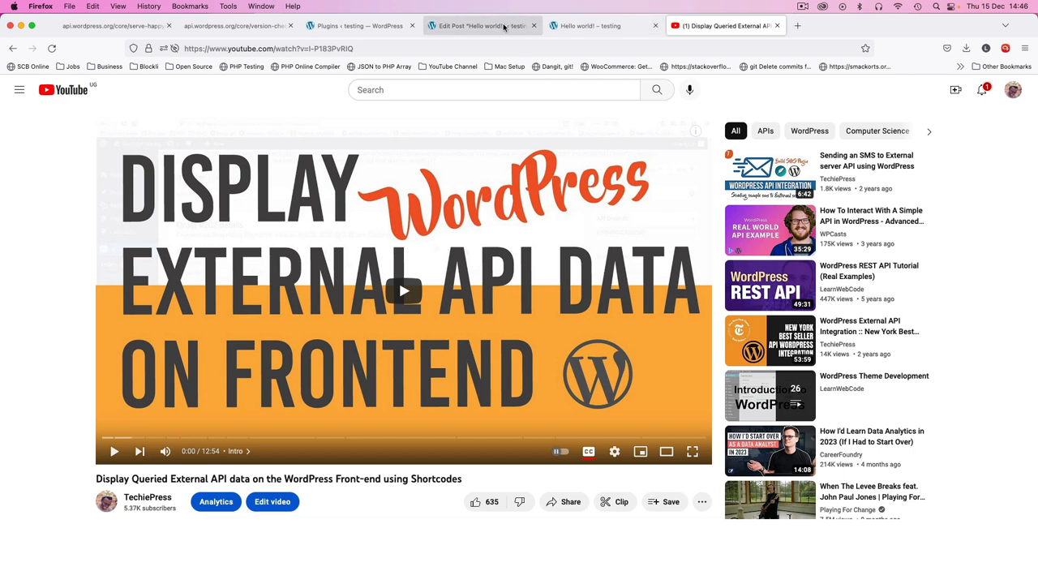
left_click(480, 26)
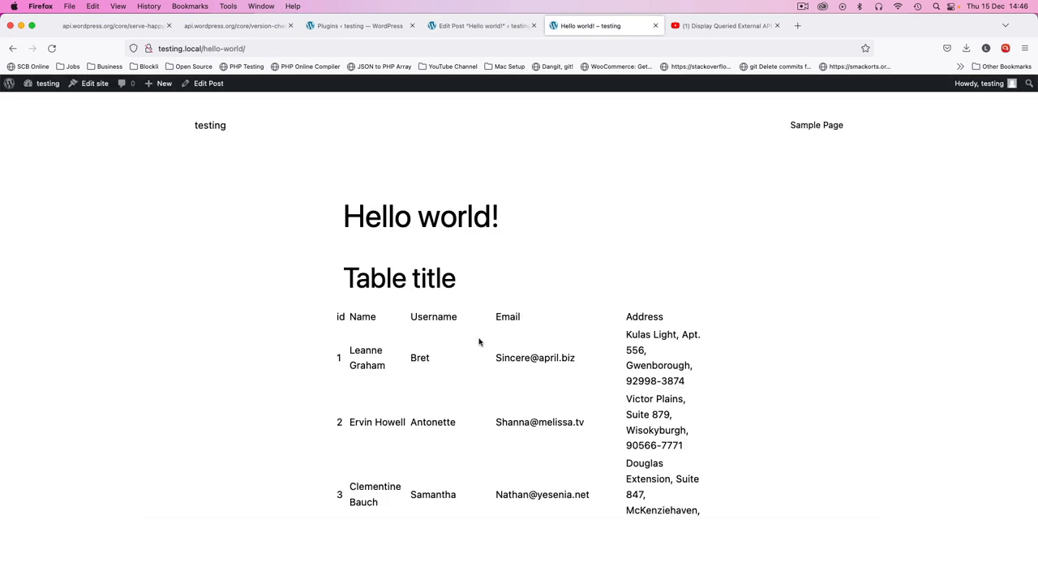
mouse_move(721, 391)
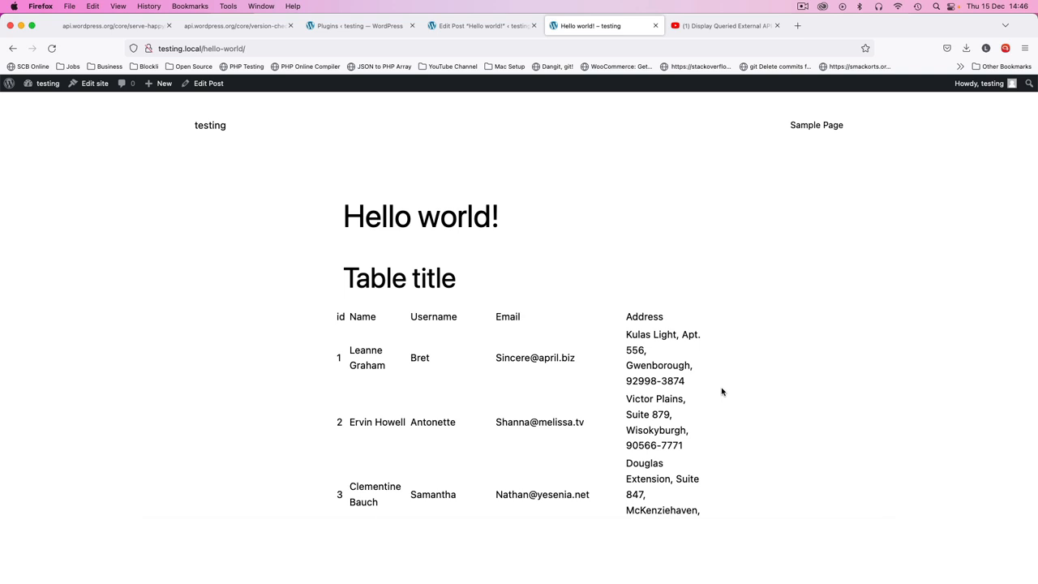
scroll("down", 3)
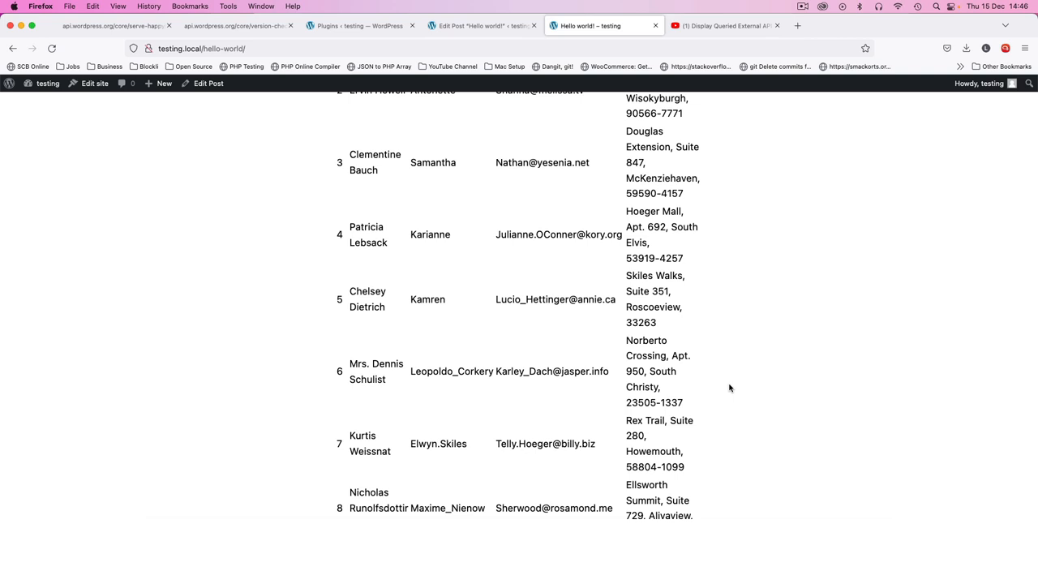
mouse_move(714, 386)
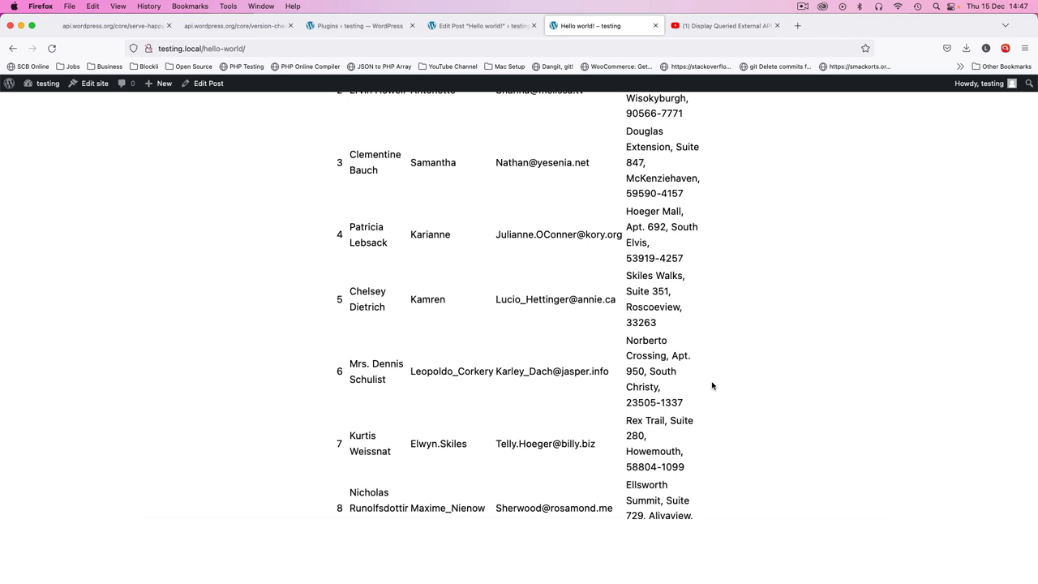
mouse_move(687, 395)
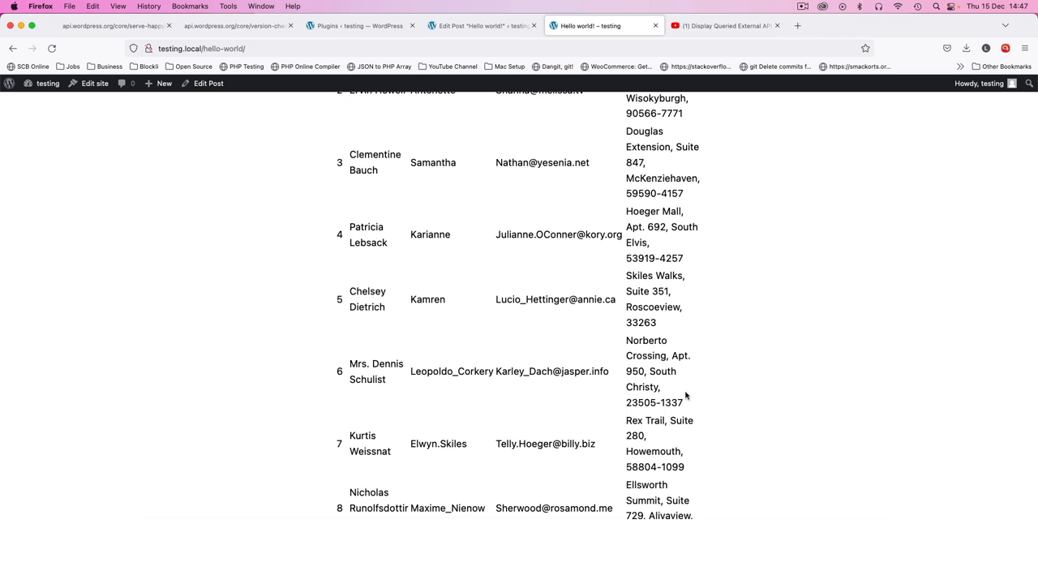
mouse_move(675, 376)
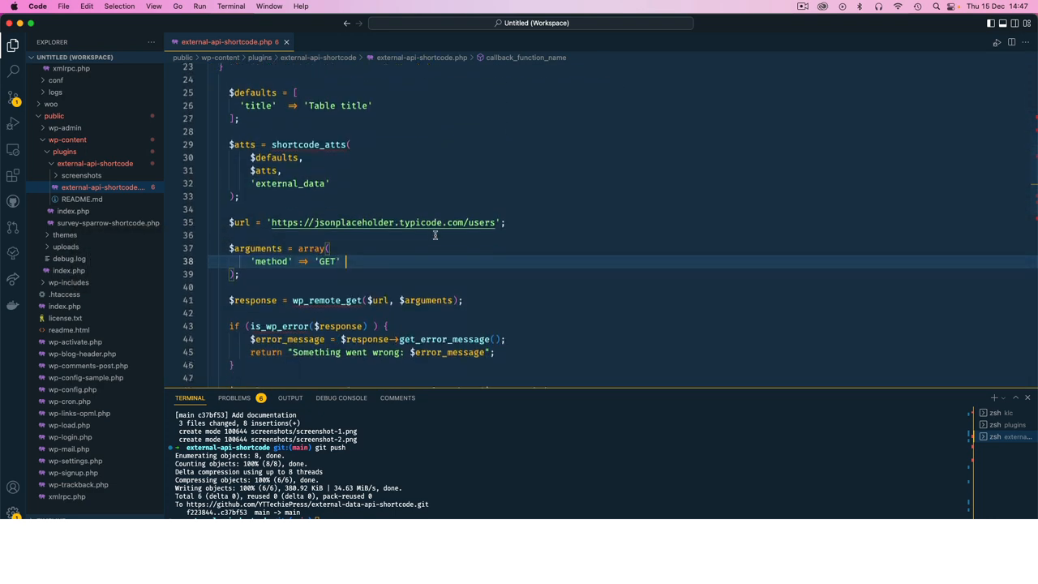
Return $results right after json_decode in external-api-shortcode.php and save
scroll("down", 3)
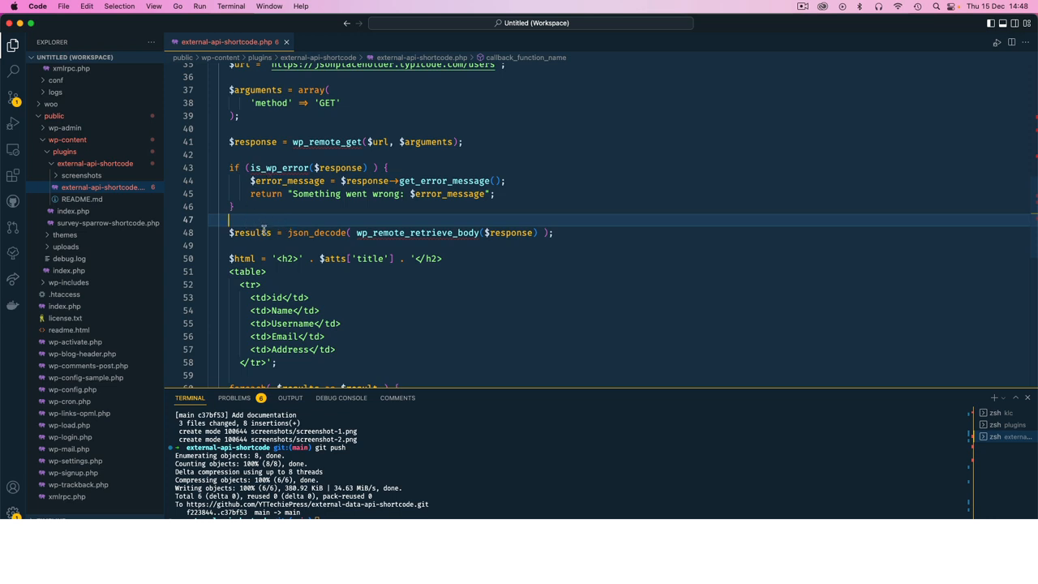
double_click(418, 234)
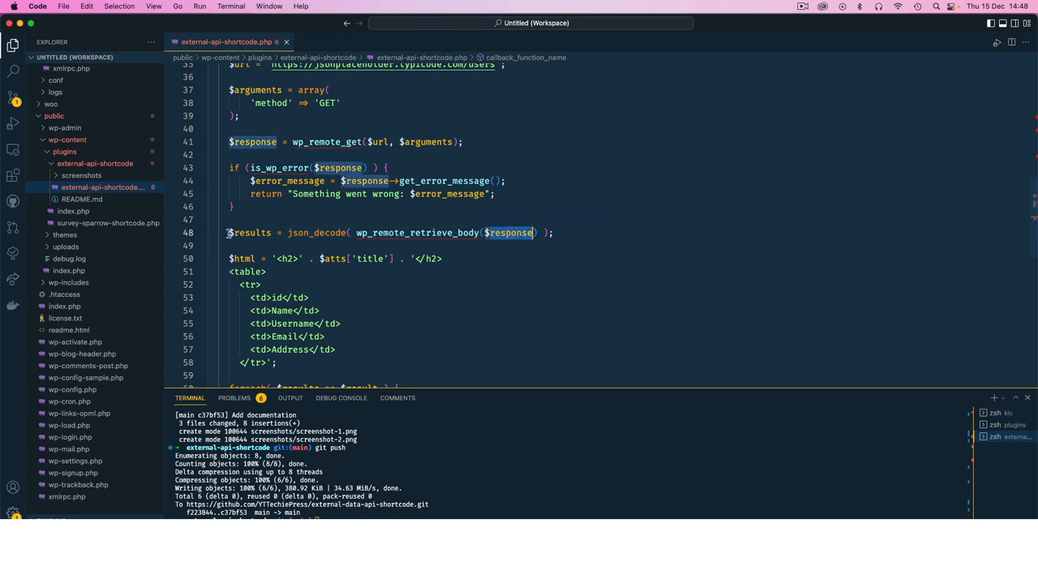
left_click(565, 233)
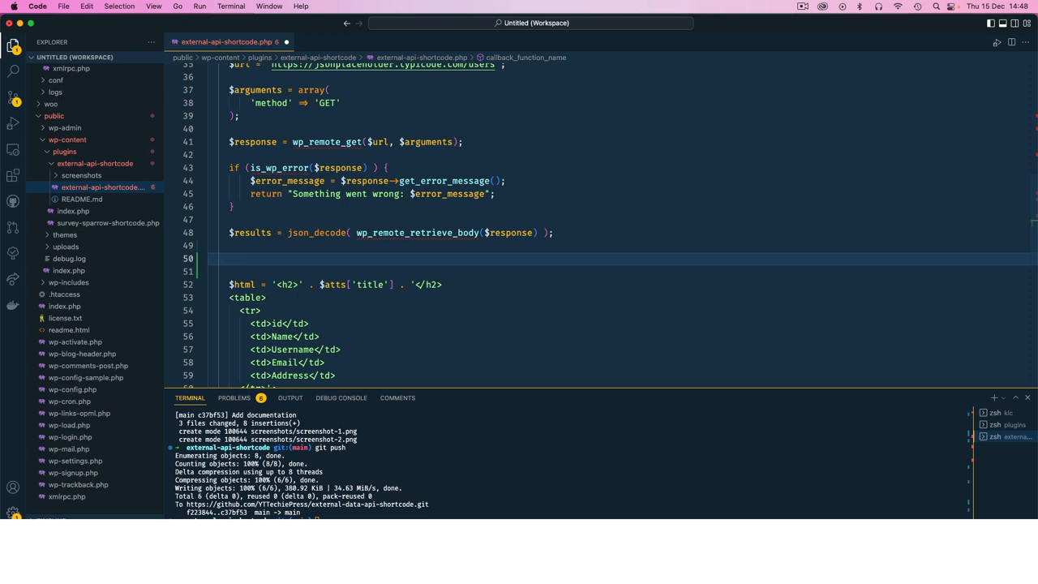
type("reurn")
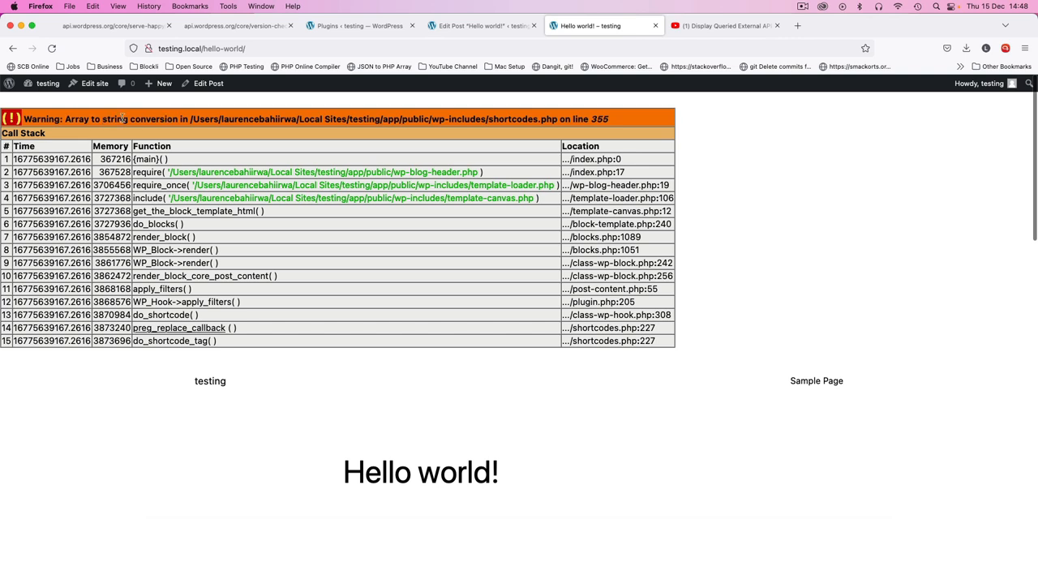
mouse_move(94, 117)
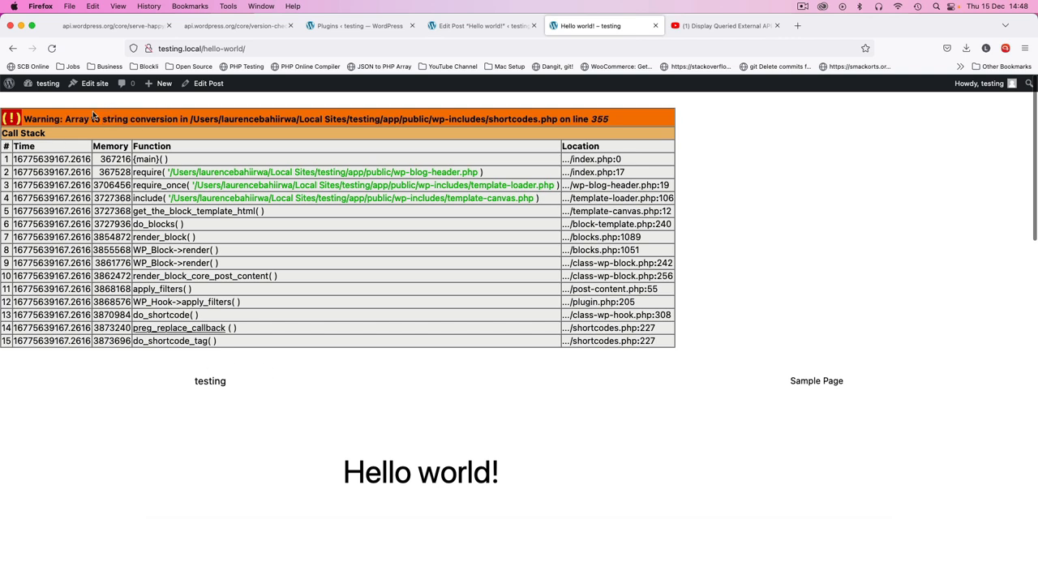
mouse_move(337, 466)
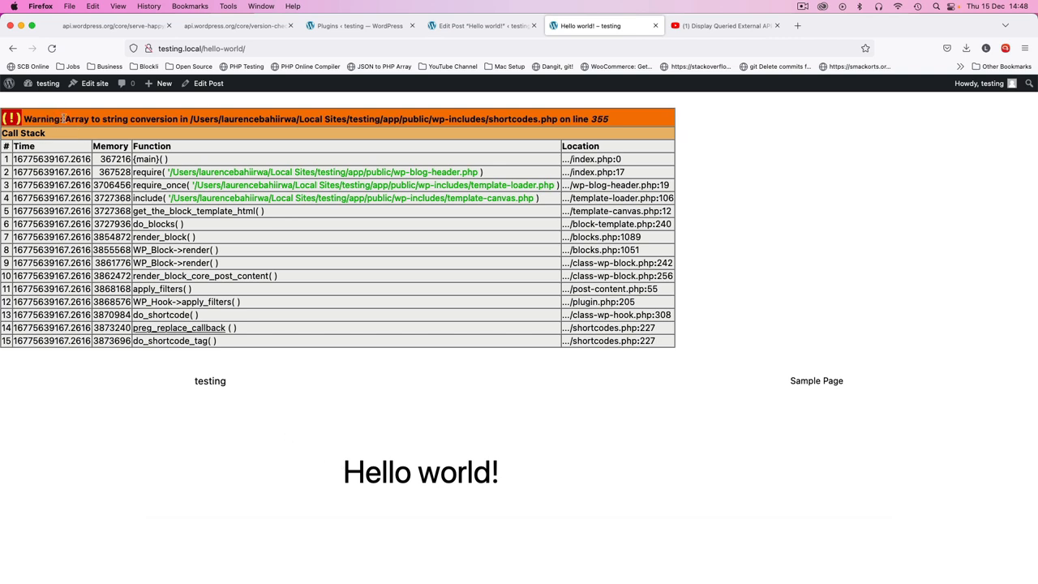
Inspect the Array to string conversion warning on the reloaded Hello world page
double_click(94, 118)
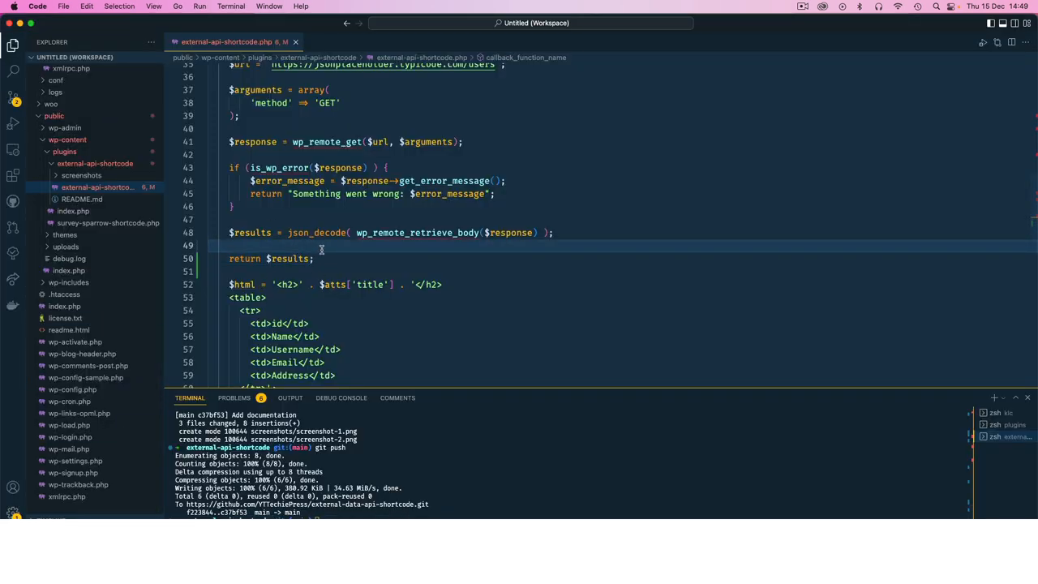
Add var_dump($results); just above the return $results; line and save
type("var_dump();")
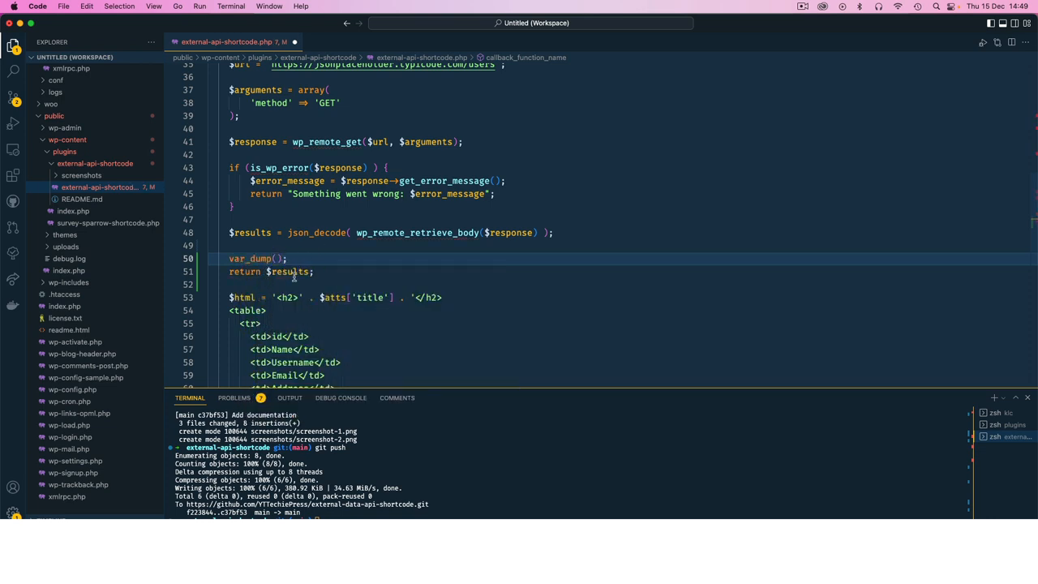
double_click(289, 272)
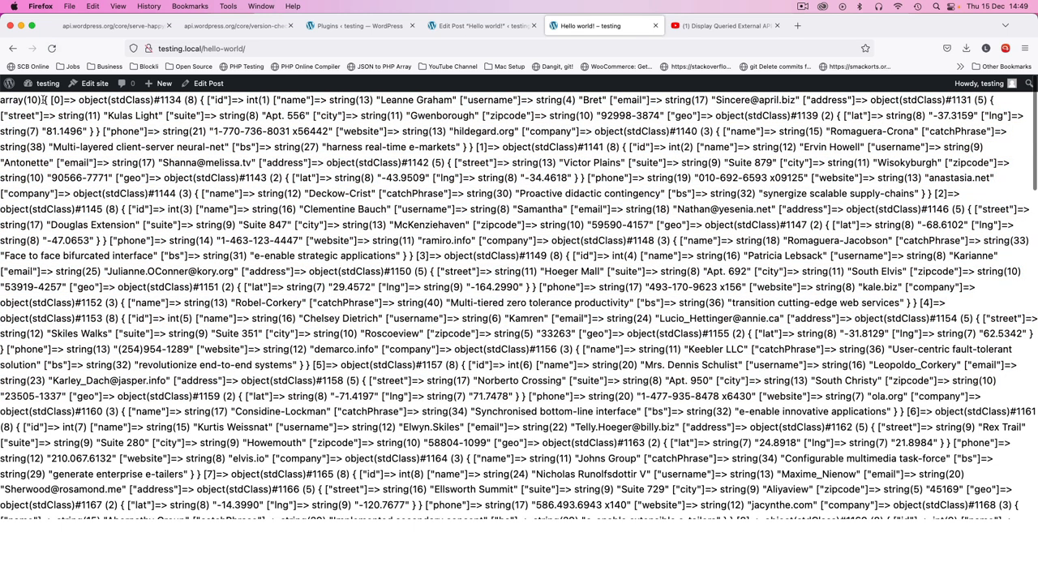
View the raw dump of the ten user objects on the reloaded Hello world page
double_click(23, 99)
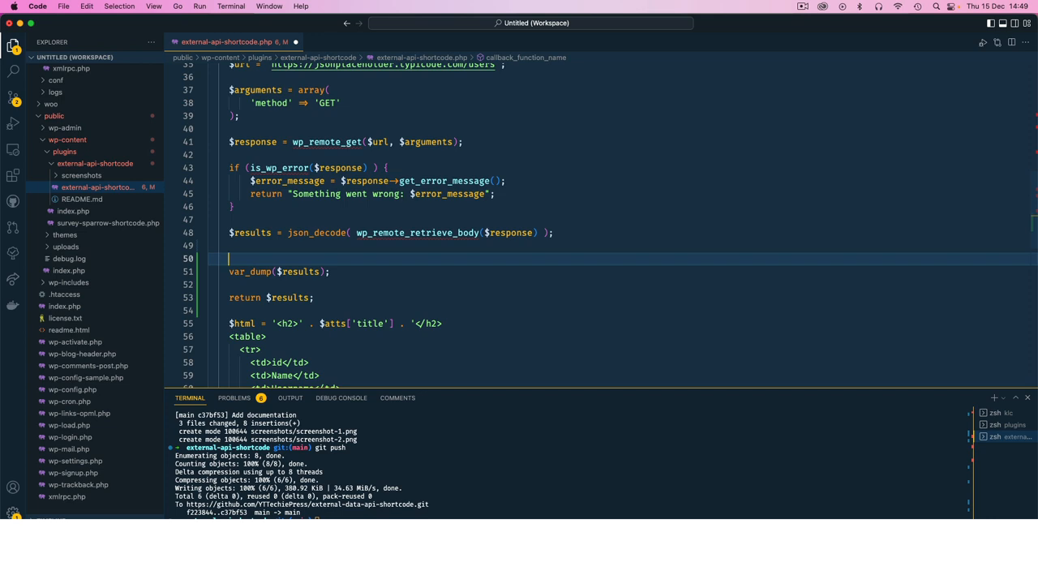
Wrap the var_dump between echo '<pre>'; and echo '</pre>'; lines and save
type("echo")
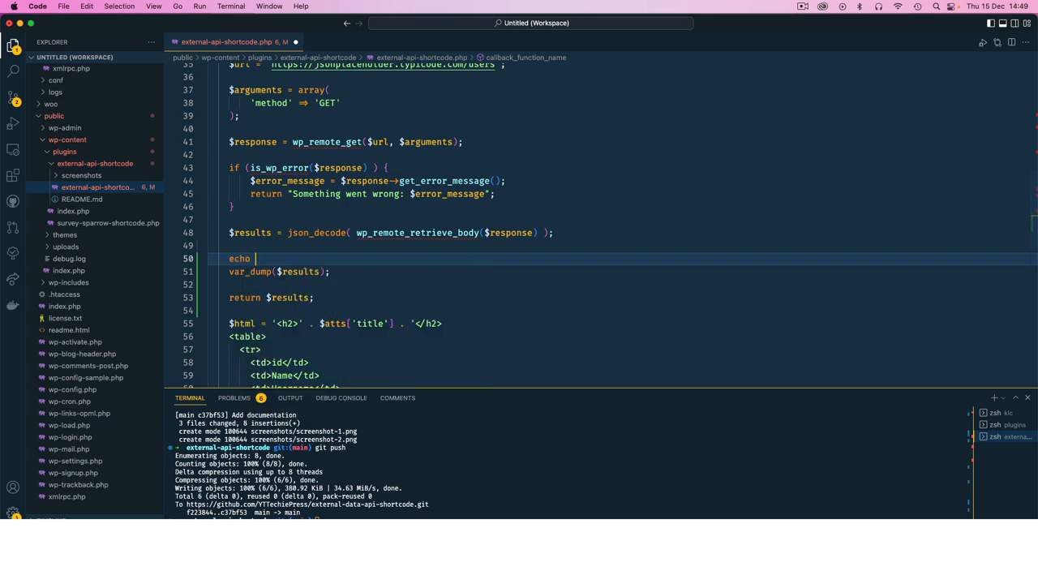
type("'<>'")
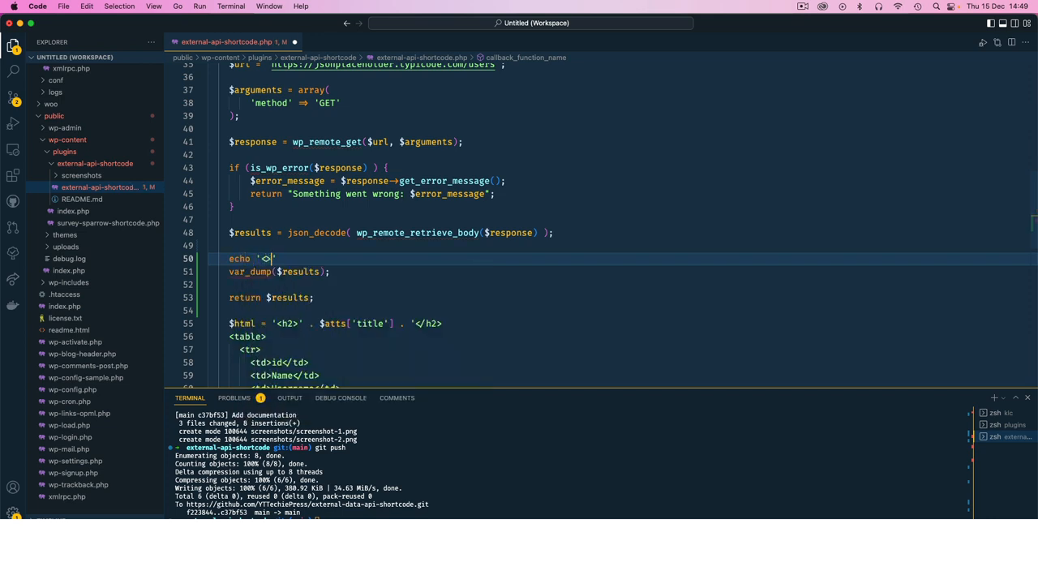
type("pre")
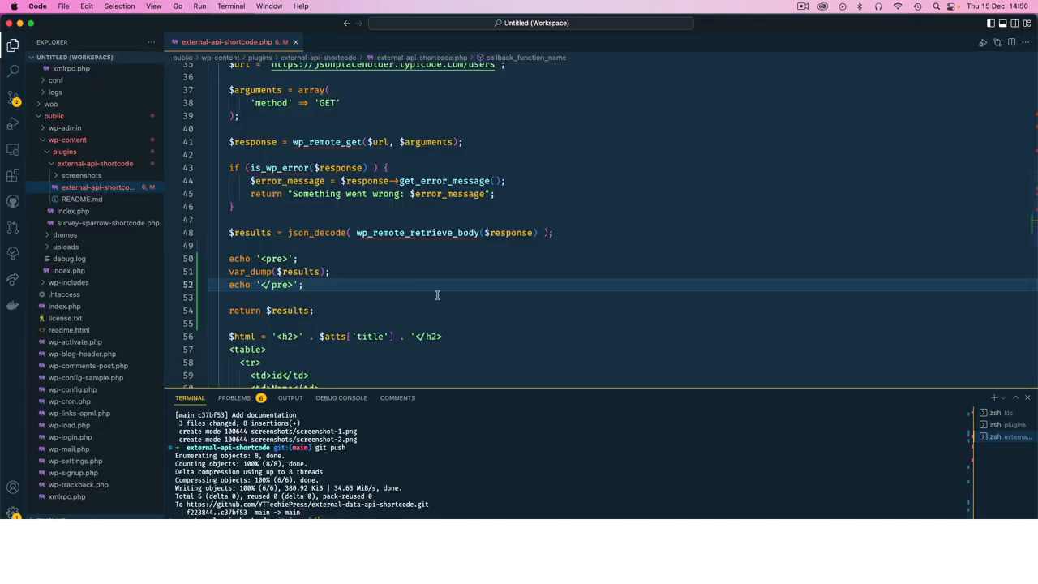
Indent the row-building lines of the foreach loop body beneath it
scroll("down", 3)
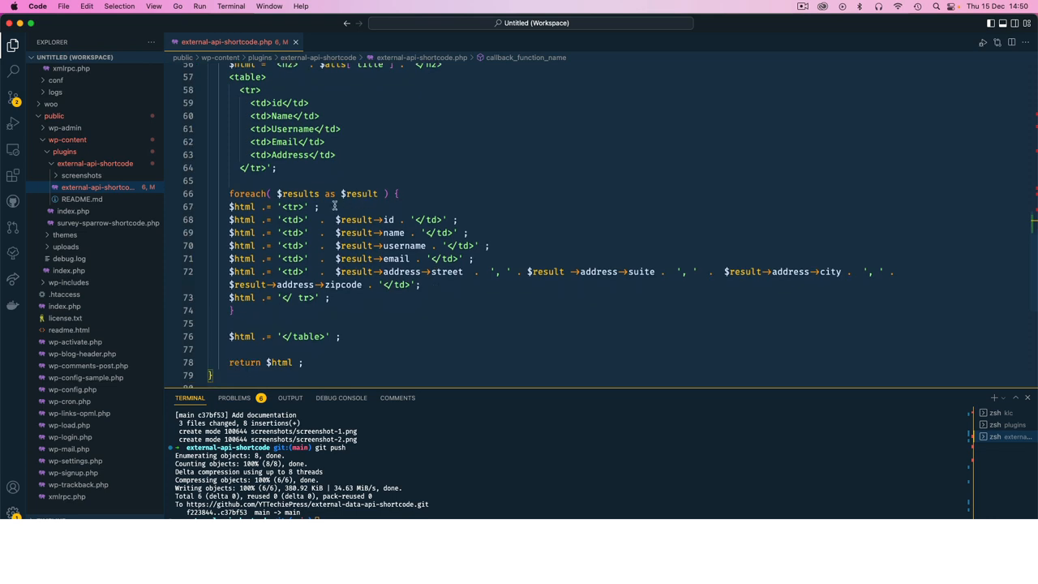
double_click(363, 220)
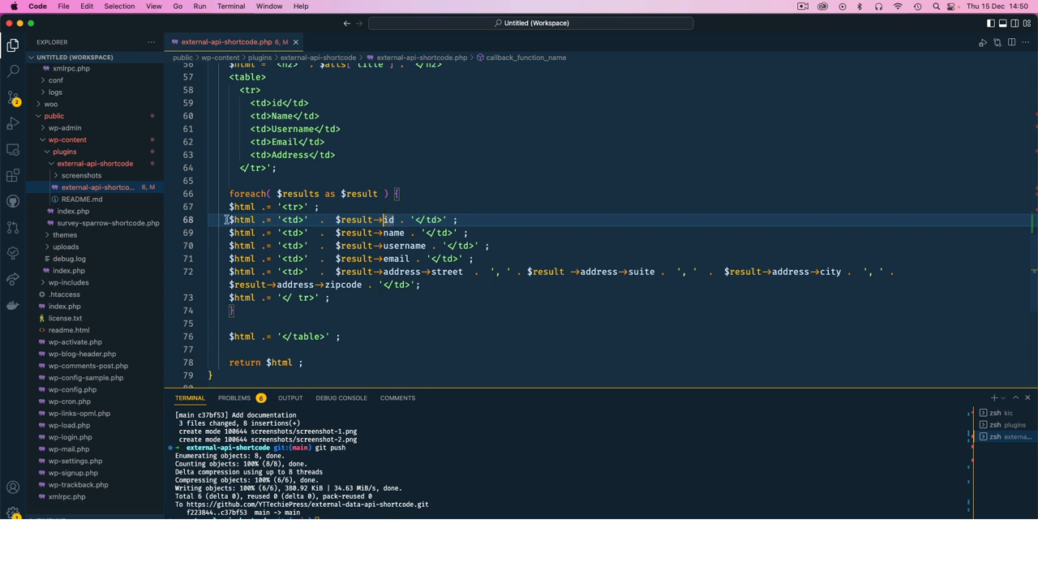
left_click_drag(229, 206, 340, 299)
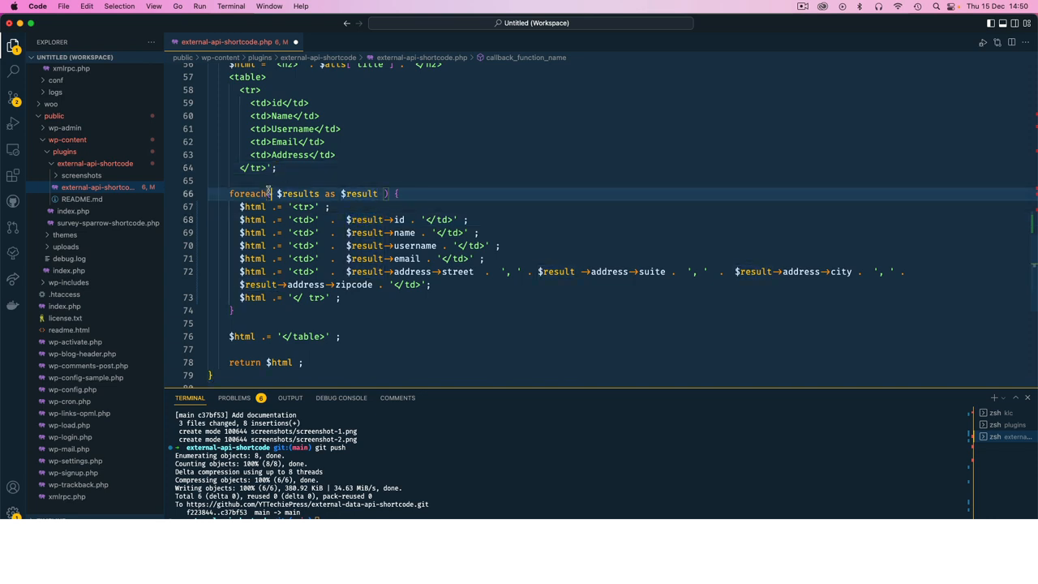
scroll("up", 3)
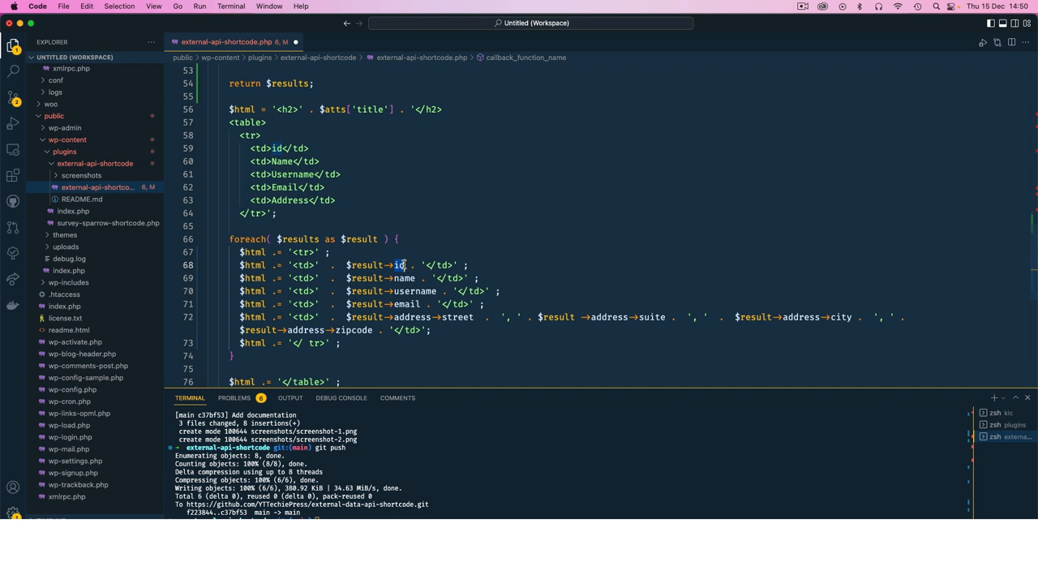
double_click(399, 266)
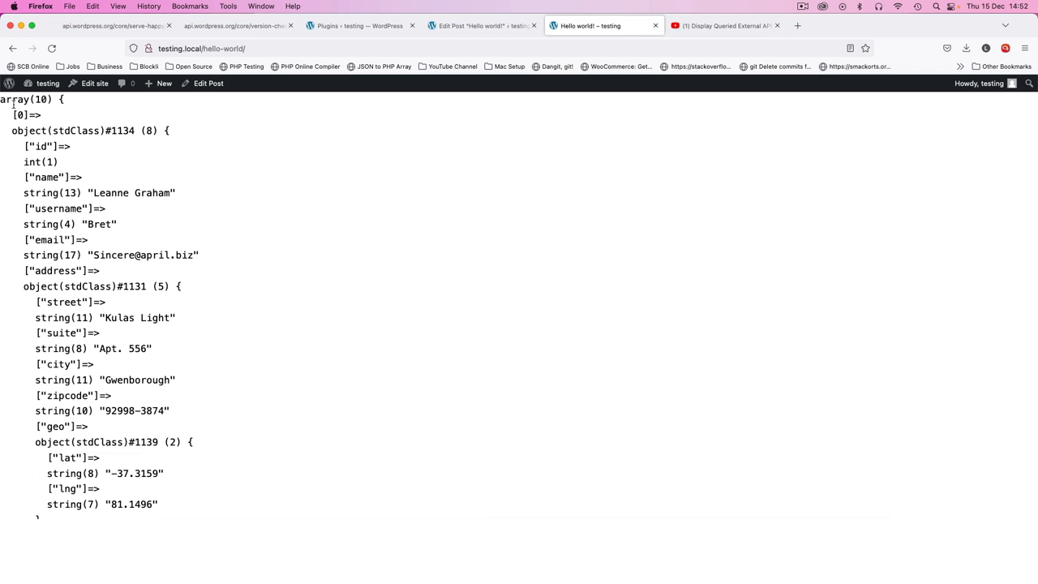
View the indented dump on Hello world, then show the api.wordpress.org JSON tab
double_click(16, 99)
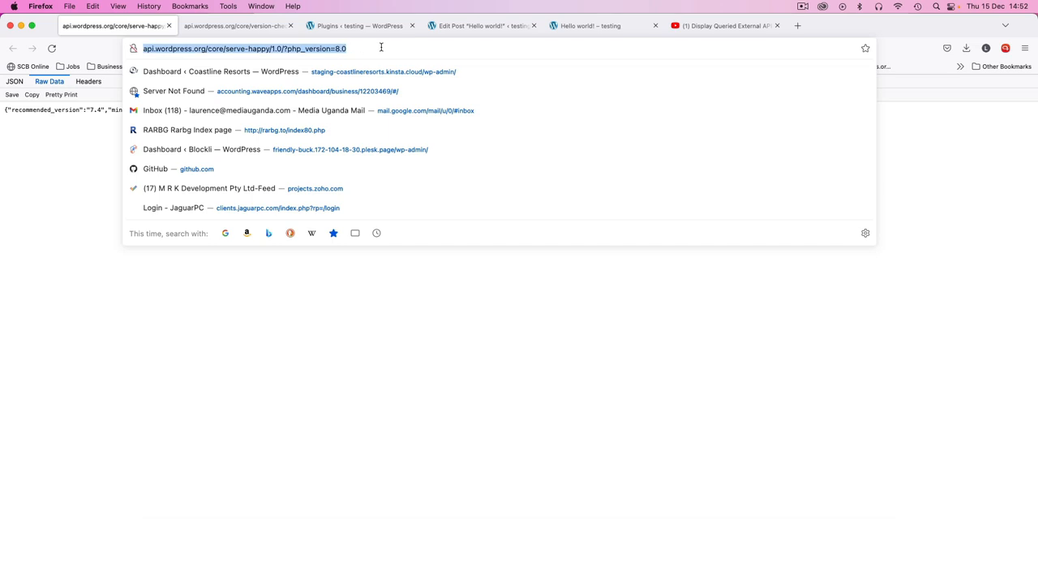
mouse_move(26, 177)
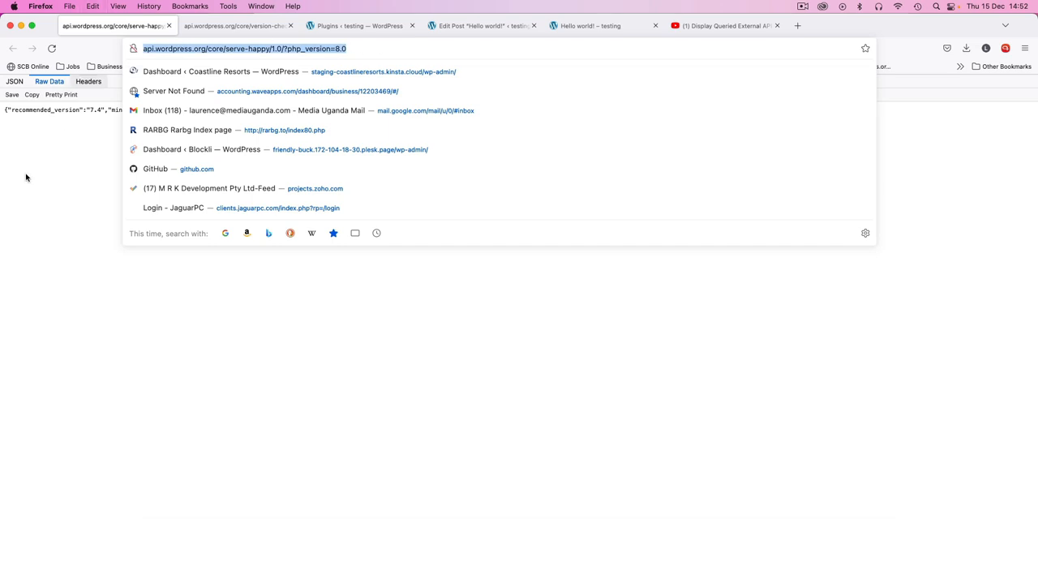
left_click(367, 48)
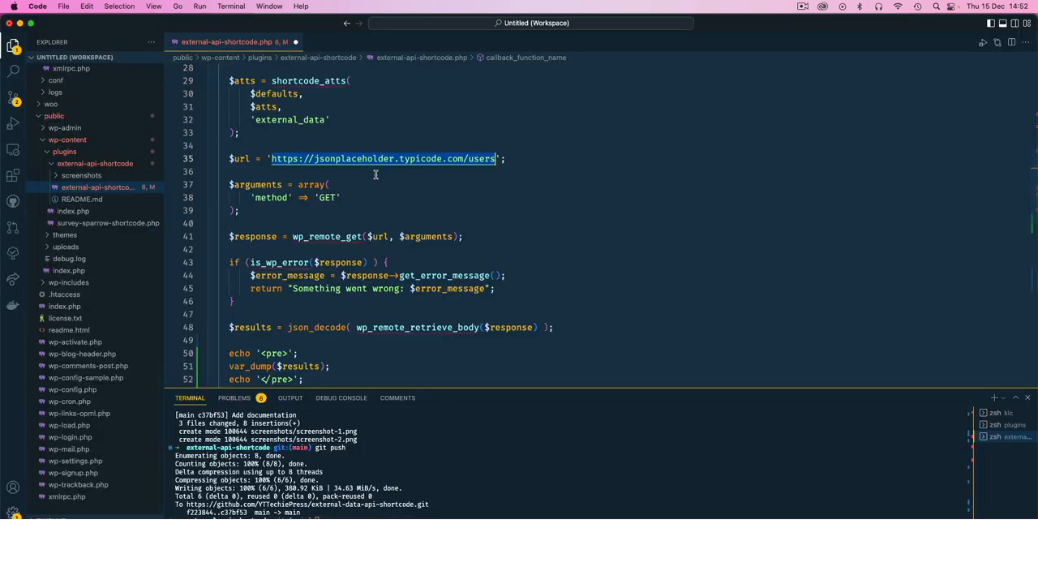
Set $url to the serve-happy API for php_version 8.0 and comment out the jsonplaceholder URL
left_click(463, 159)
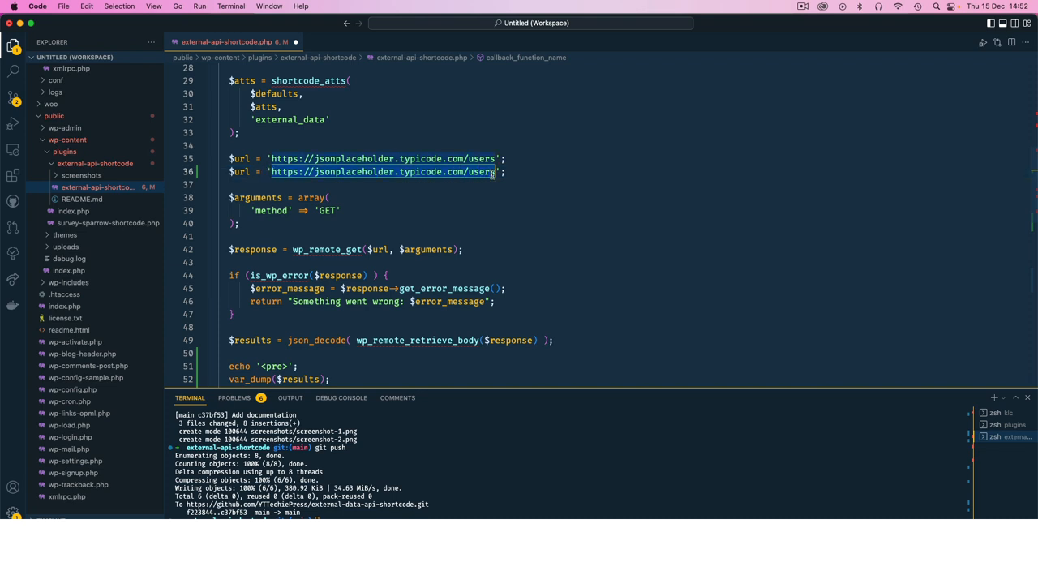
type("http://api.wordpress.org/core/serve-happy/1.0/?php_version=8.0")
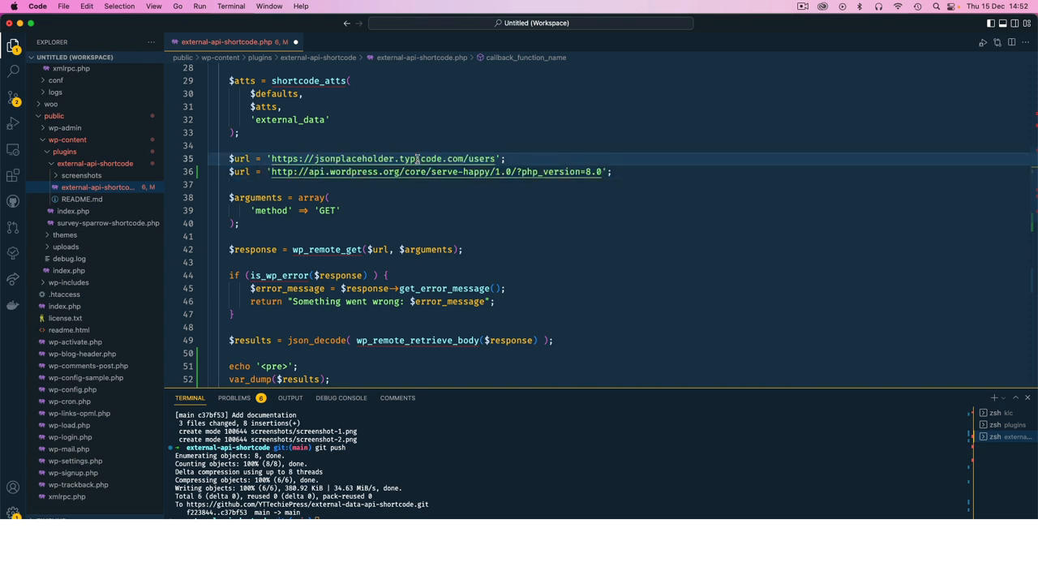
key("Cmd+/")
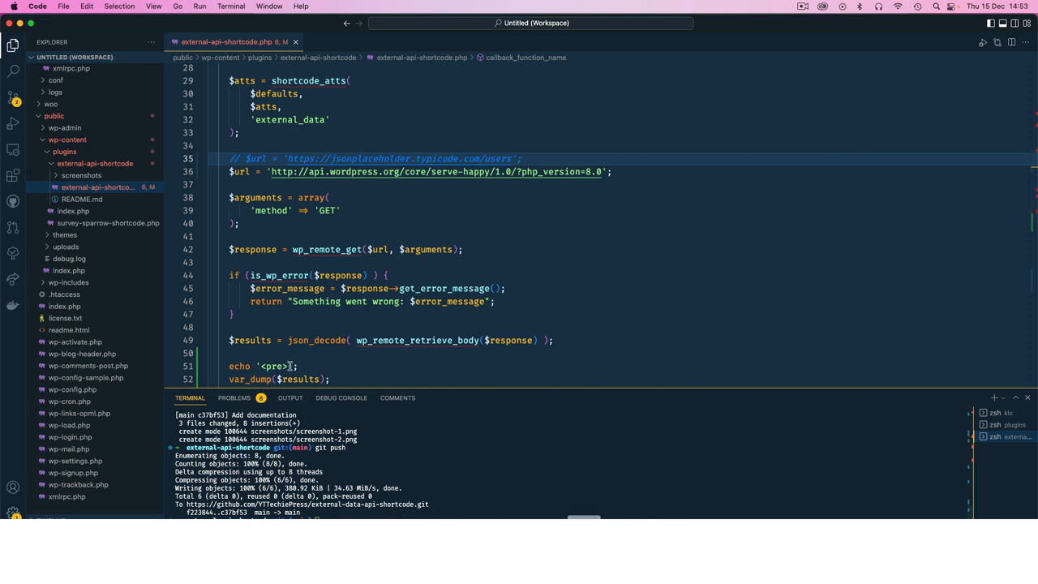
mouse_move(339, 275)
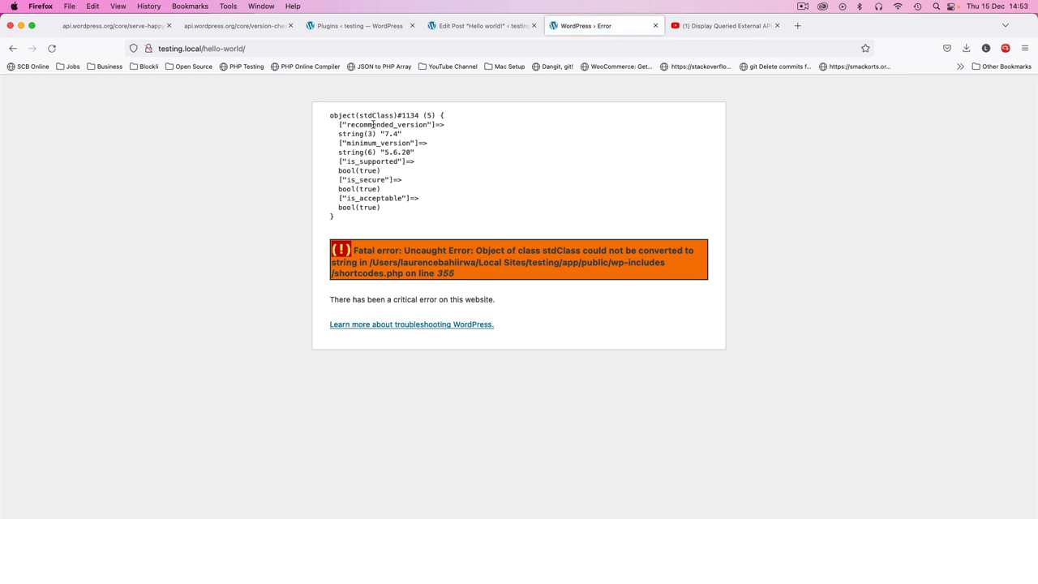
Read the dumped serve-happy object with recommended_version 7.4 and the fatal stdClass error
left_click_drag(329, 113, 402, 188)
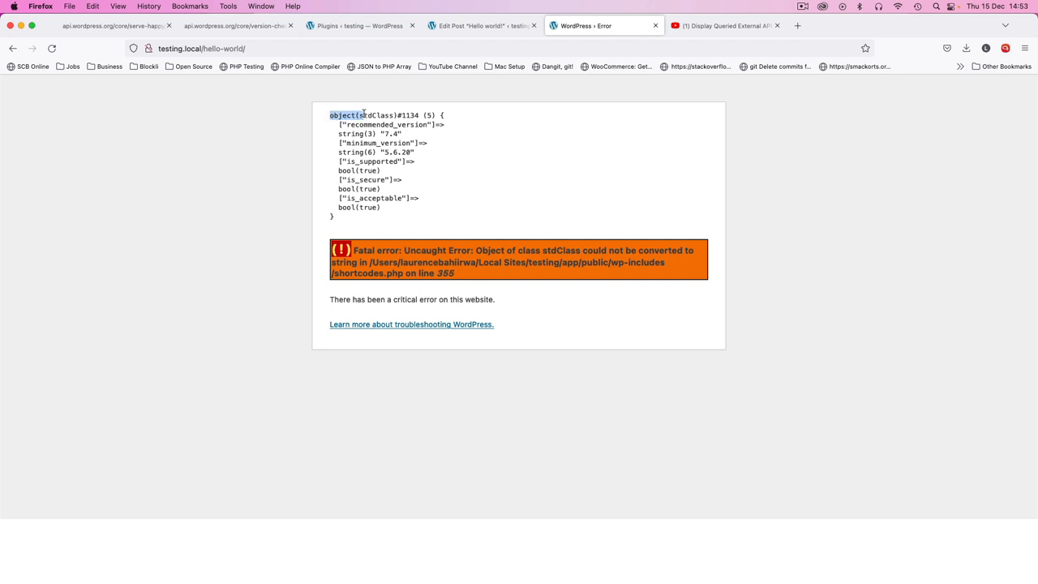
mouse_move(370, 486)
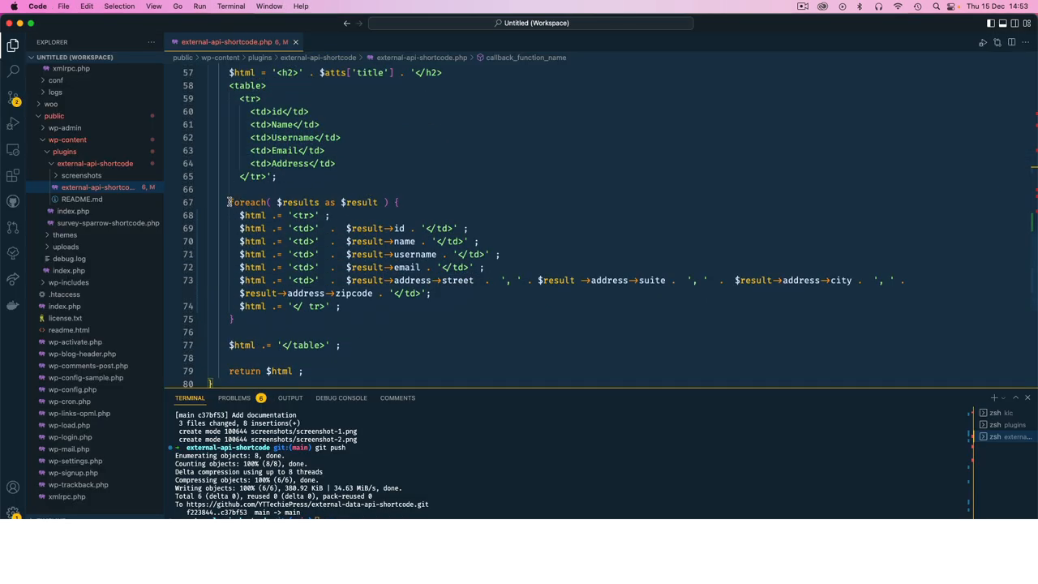
Return $results->recommended_version from callback_function_name after the var_dump block
left_click(363, 201)
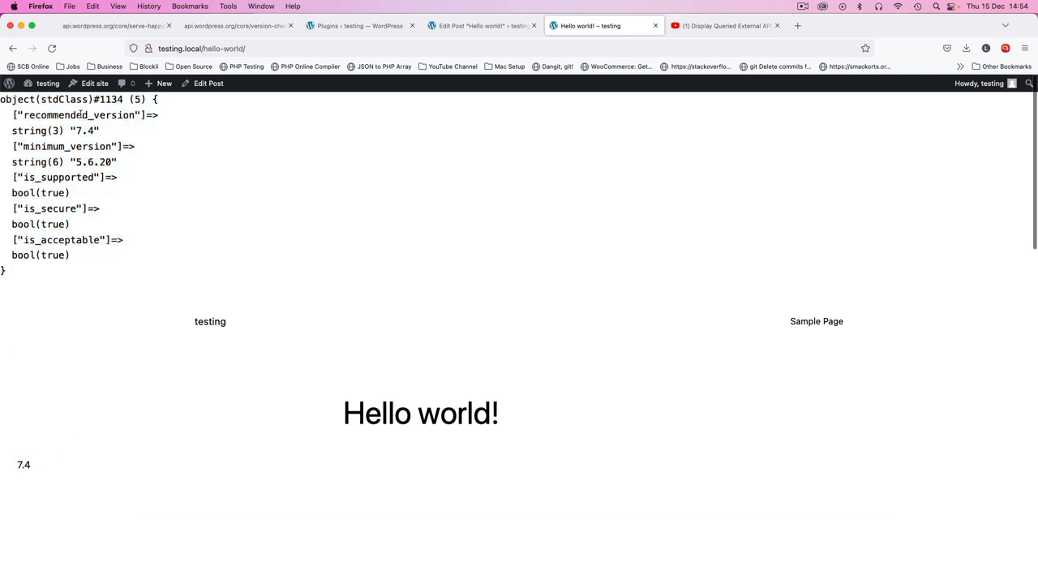
Confirm the returned 7.4 on the post, then load the version-check 1.7 endpoint JSON
double_click(25, 463)
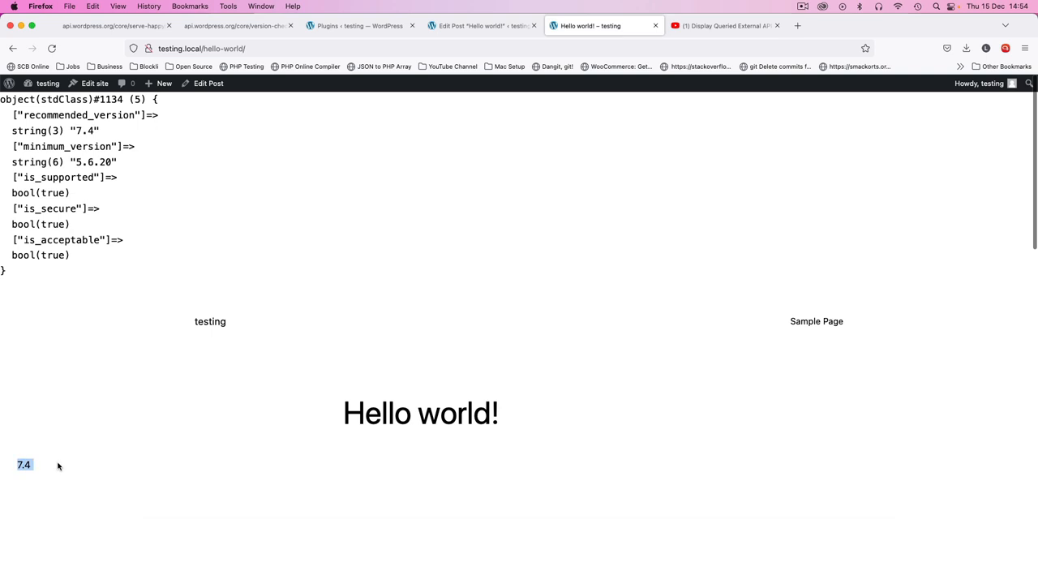
mouse_move(84, 475)
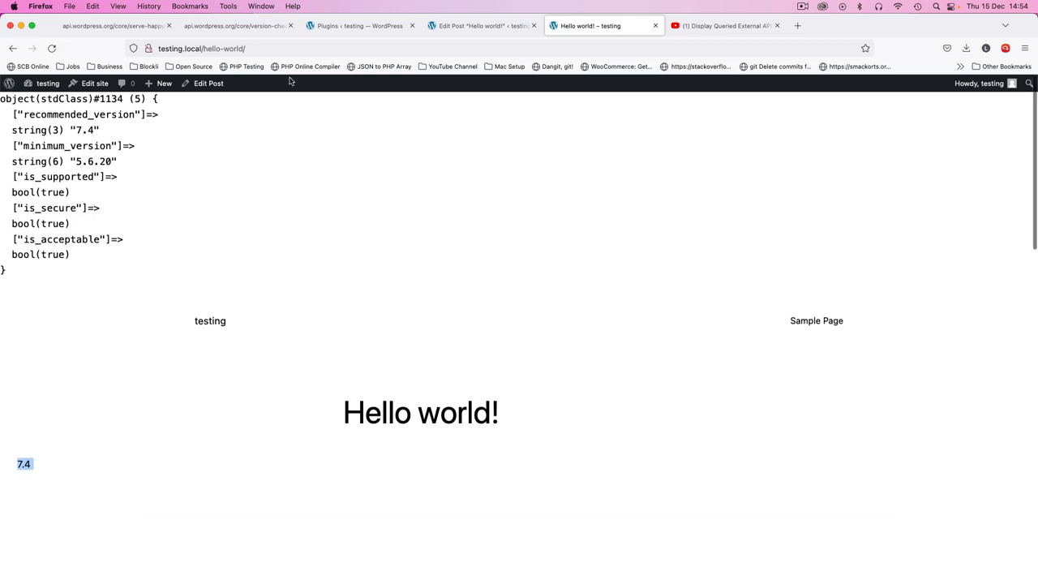
left_click(235, 26)
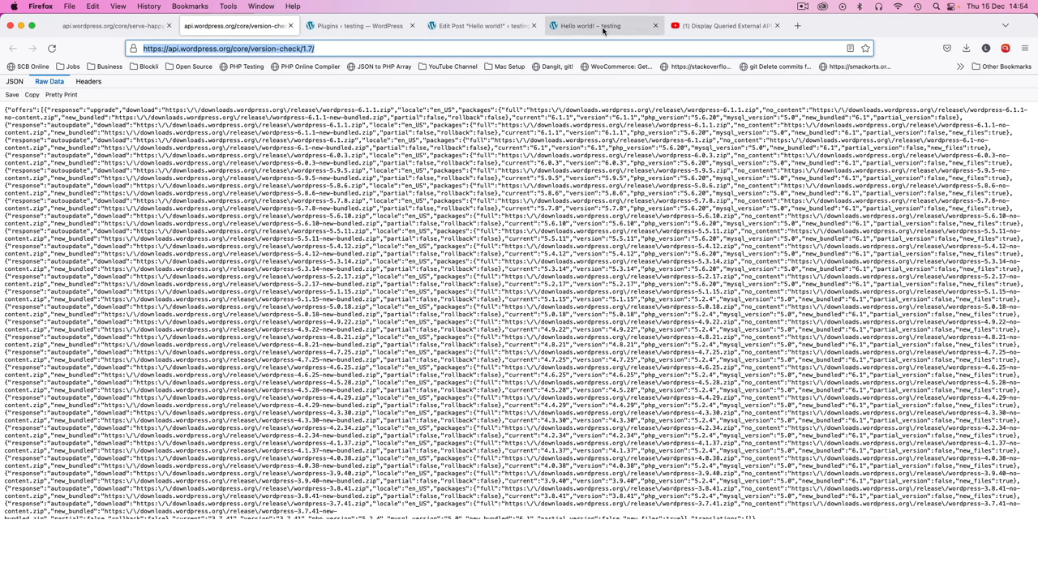
Compare the post's dumped offers array with the version-check JSON, collapsing the first offer entries
left_click(603, 26)
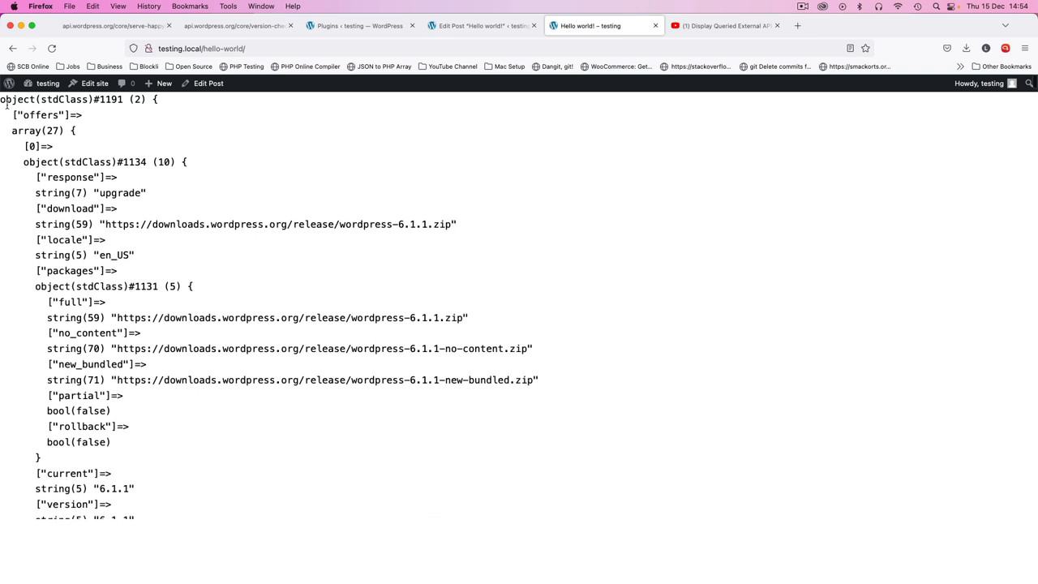
double_click(139, 99)
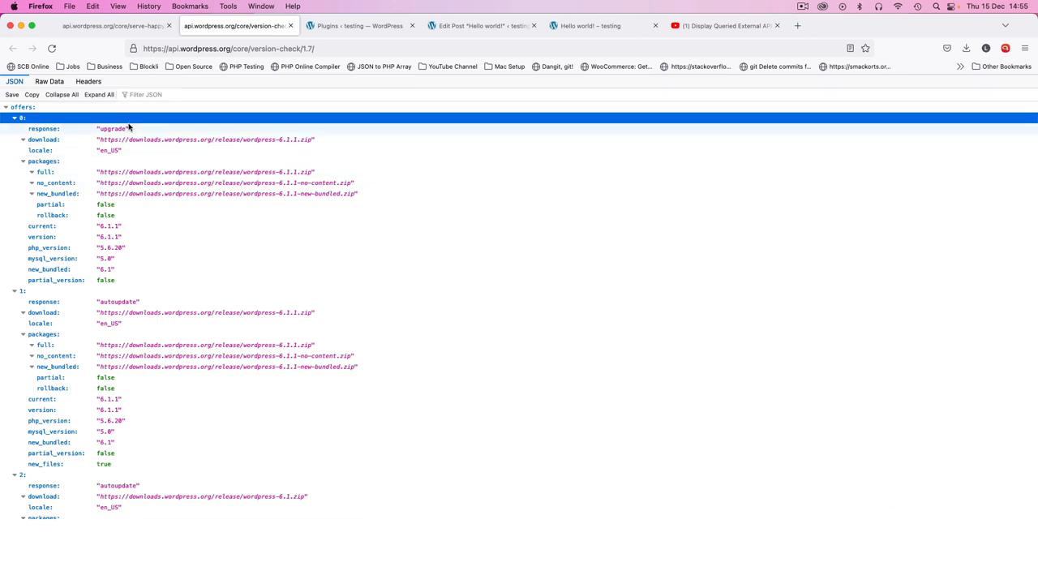
left_click(14, 117)
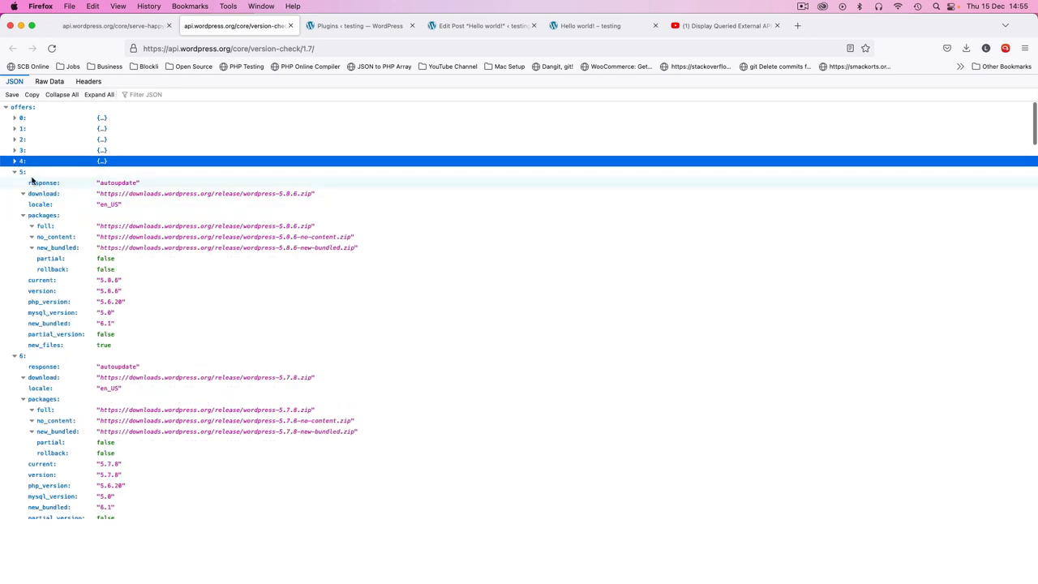
left_click(15, 172)
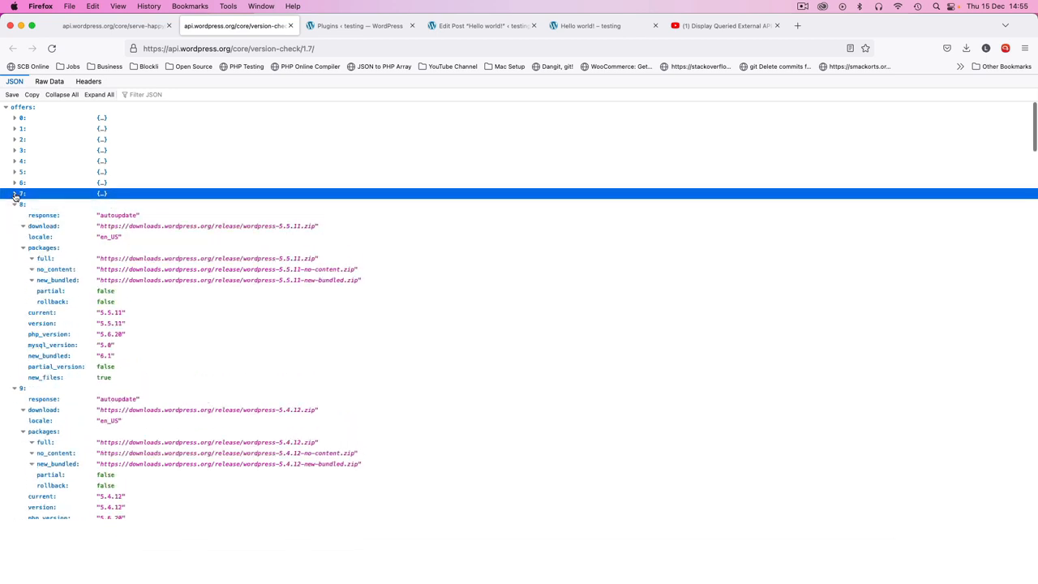
scroll("down", 3)
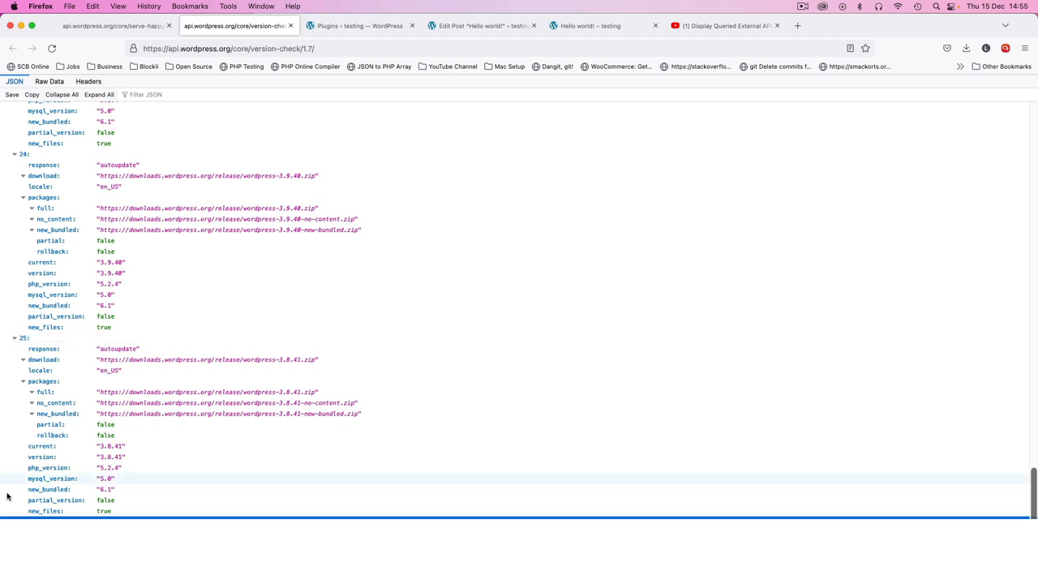
mouse_move(484, 278)
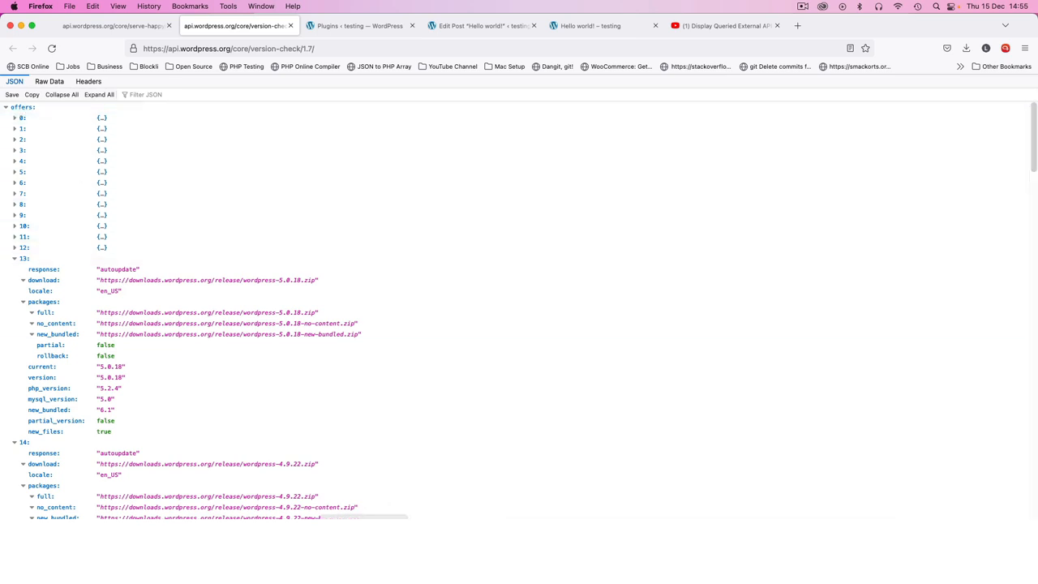
left_click(590, 26)
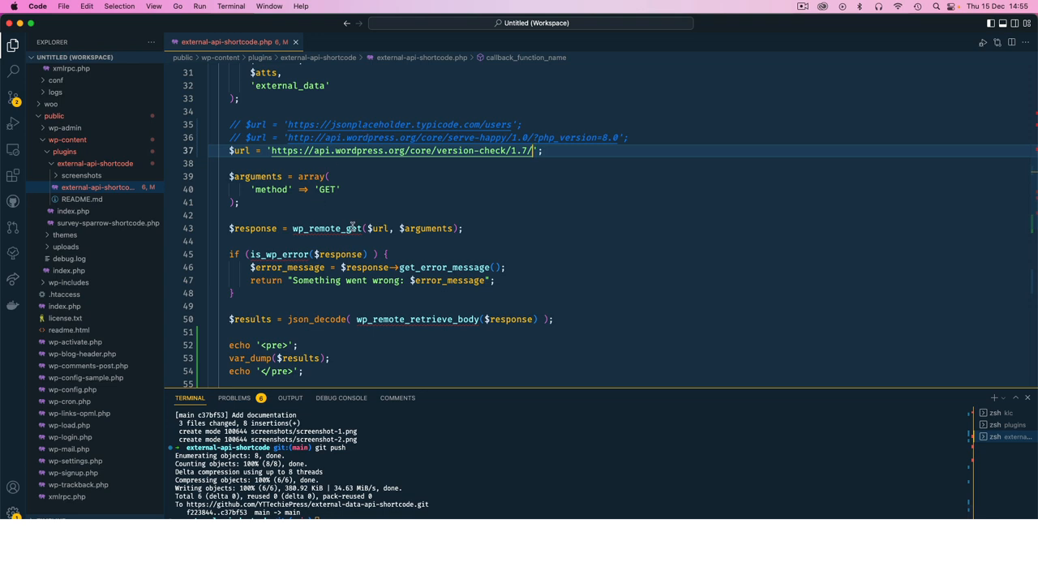
Return $results->offers, comment out the echo/var_dump lines, and select $results in the foreach loop
scroll("down", 3)
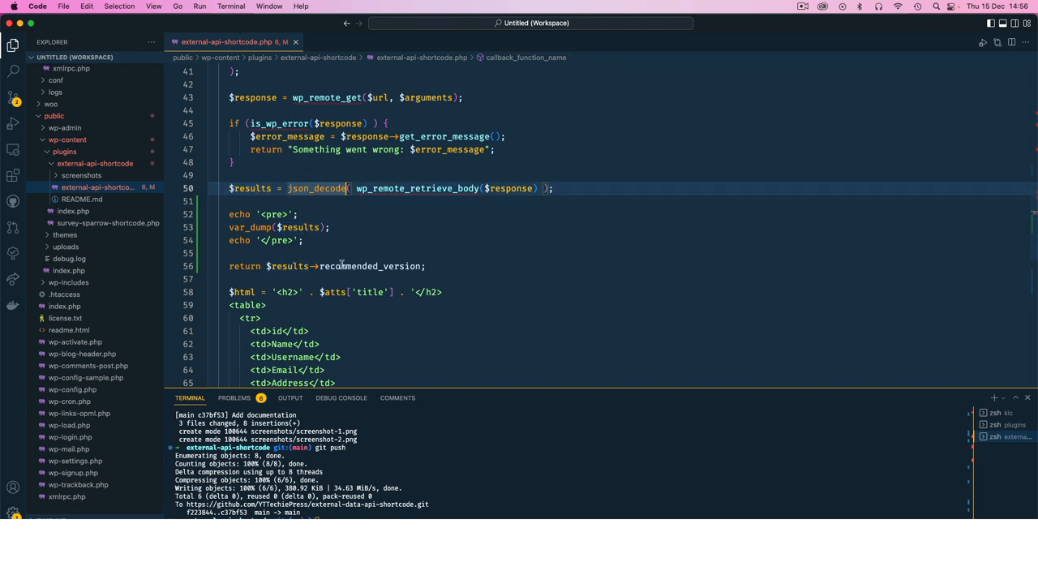
type("offers")
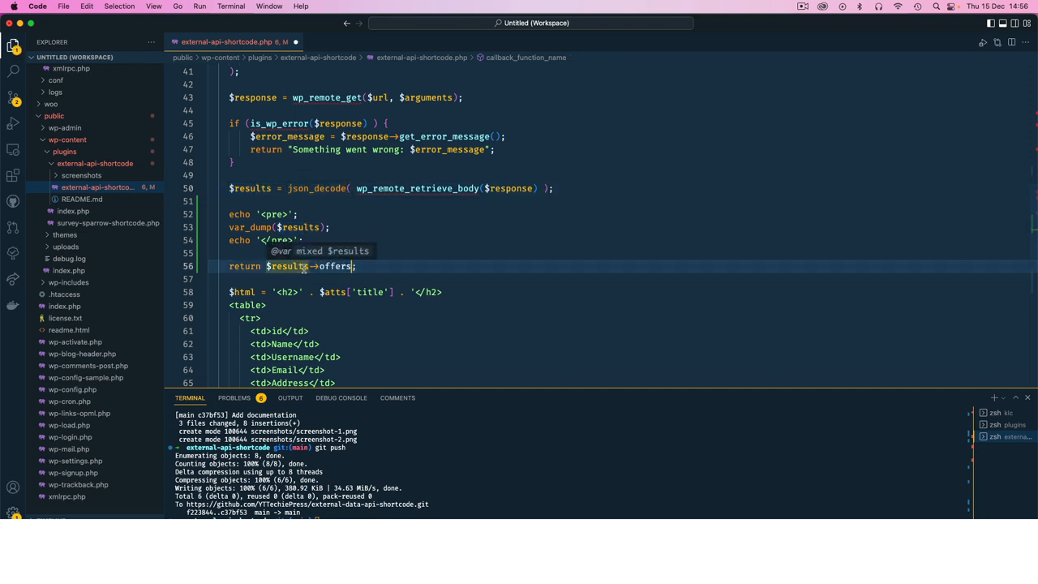
key("cmd+/")
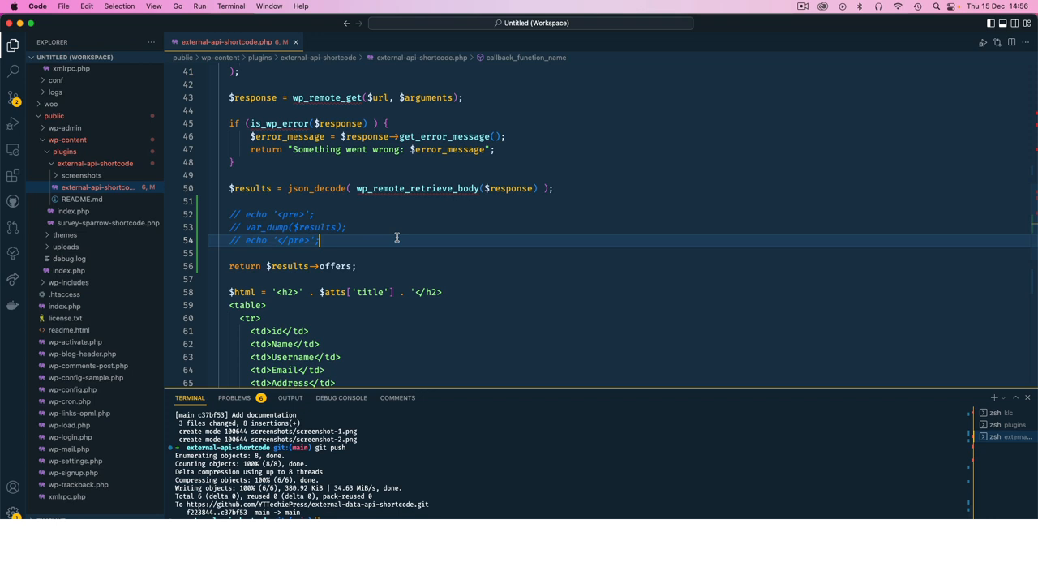
scroll("down", 3)
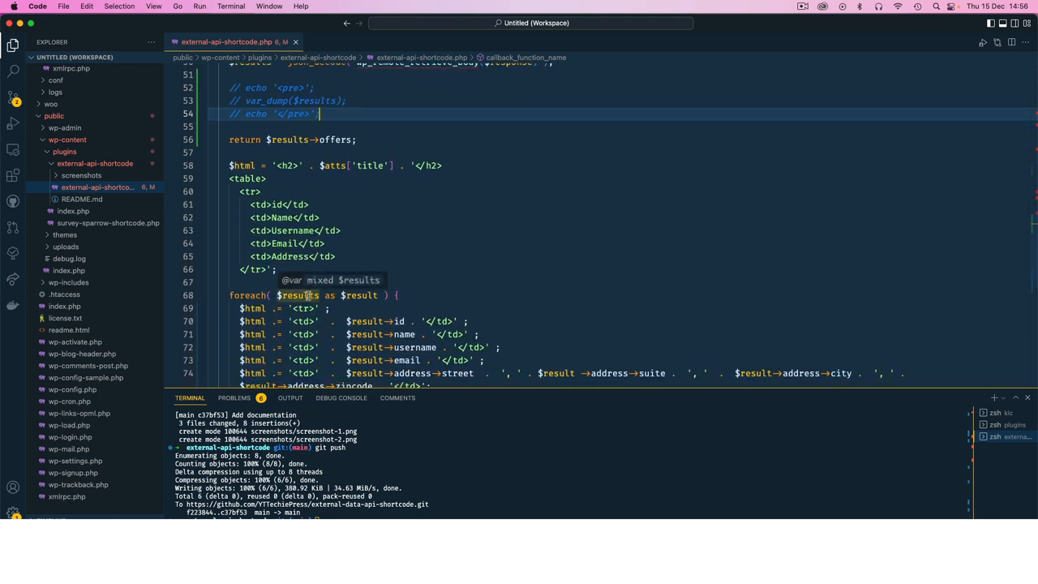
double_click(332, 140)
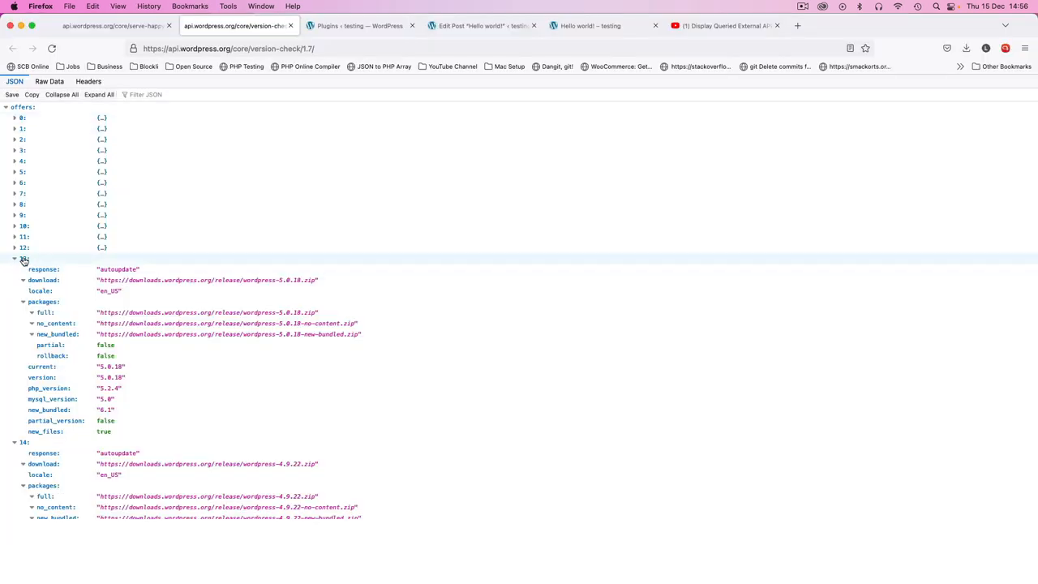
double_click(44, 269)
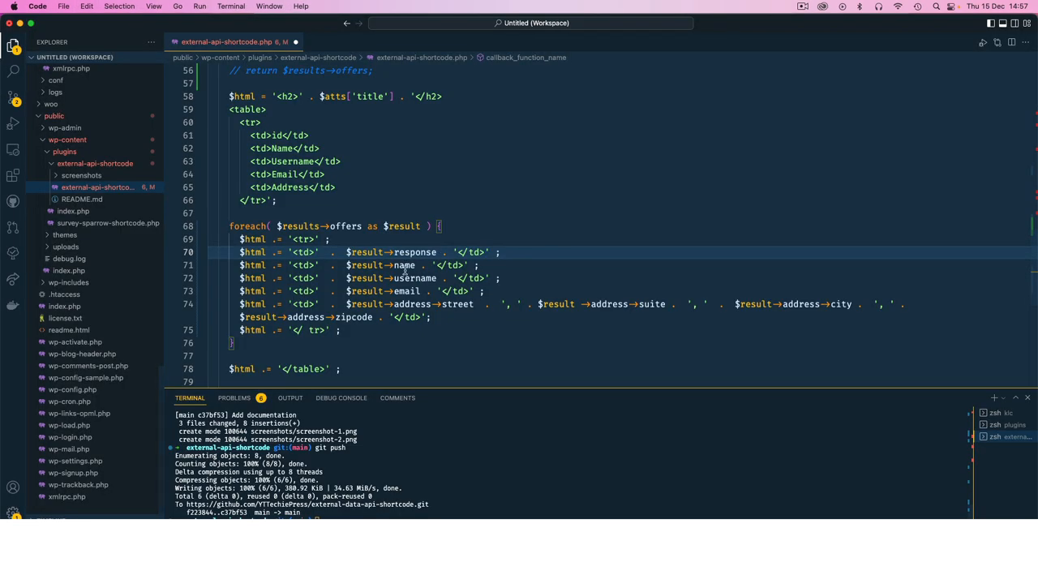
Fill the table cells with each offer's download and locale fields, checking locale in the API JSON
type("download")
left_click(358, 290)
type("c")
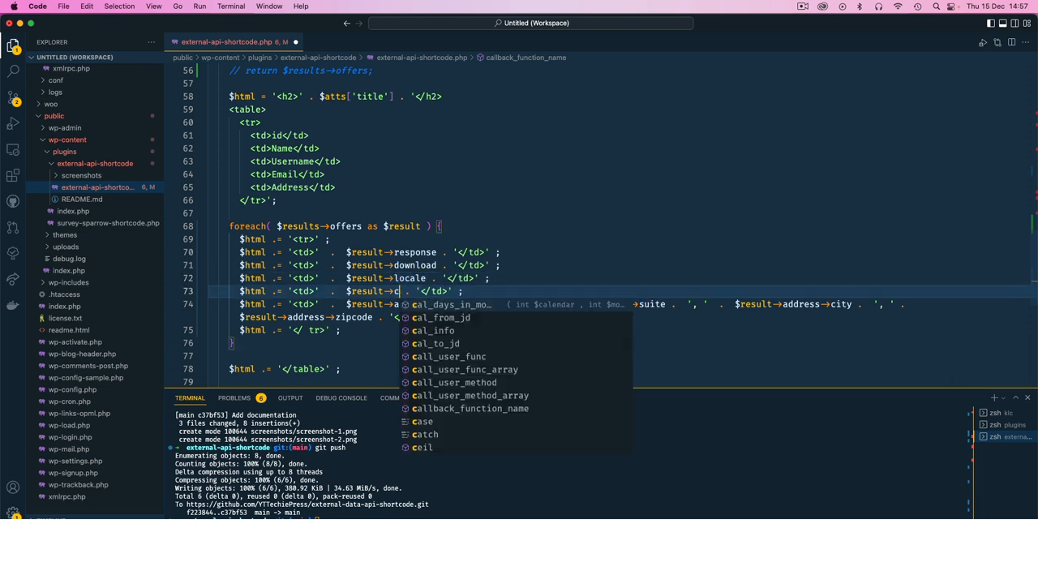
type("ure")
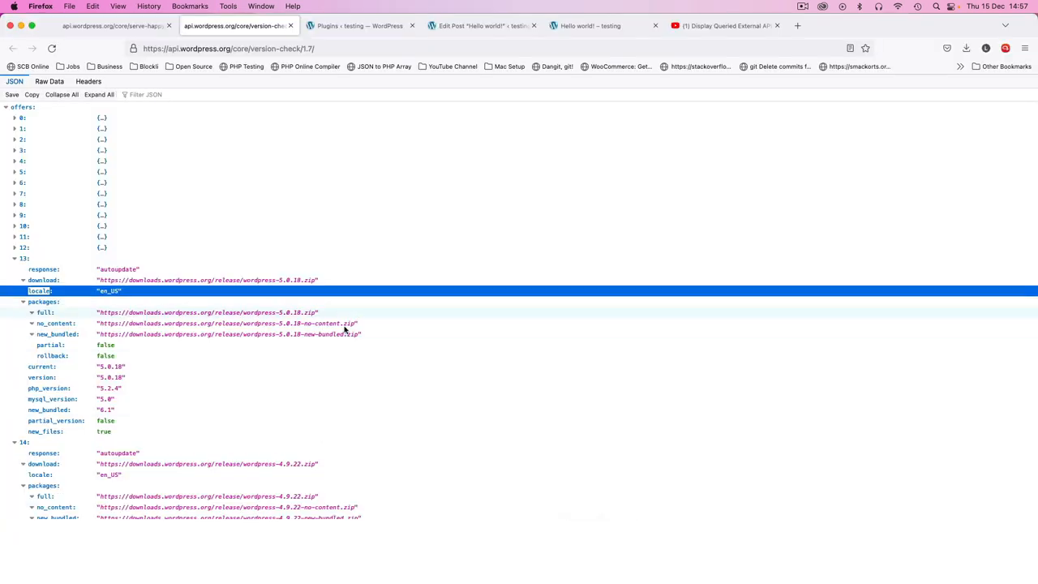
left_click(590, 26)
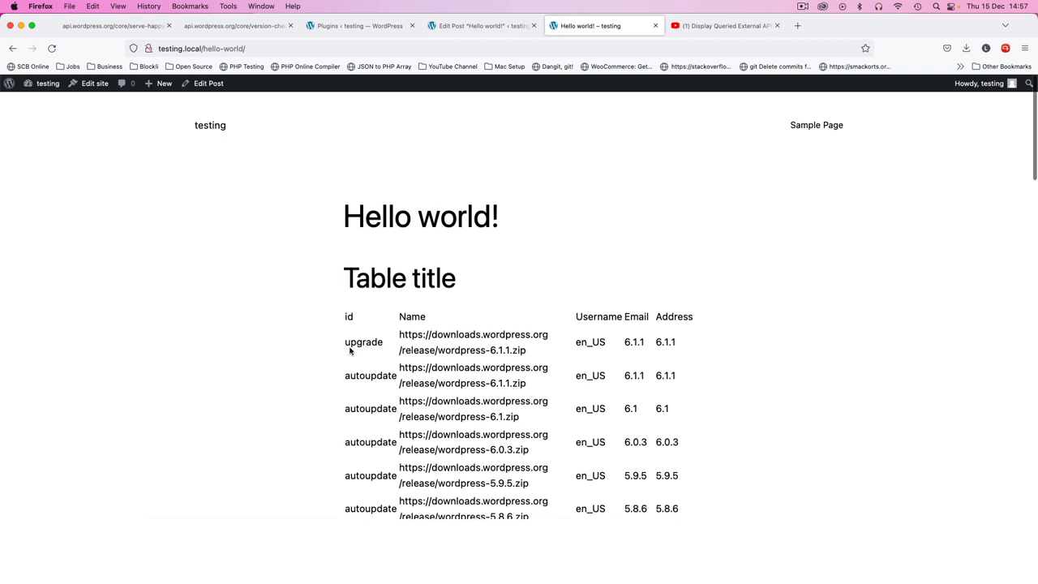
Inspect the upgrade value in the rendered offers table on the Hello world post
double_click(363, 341)
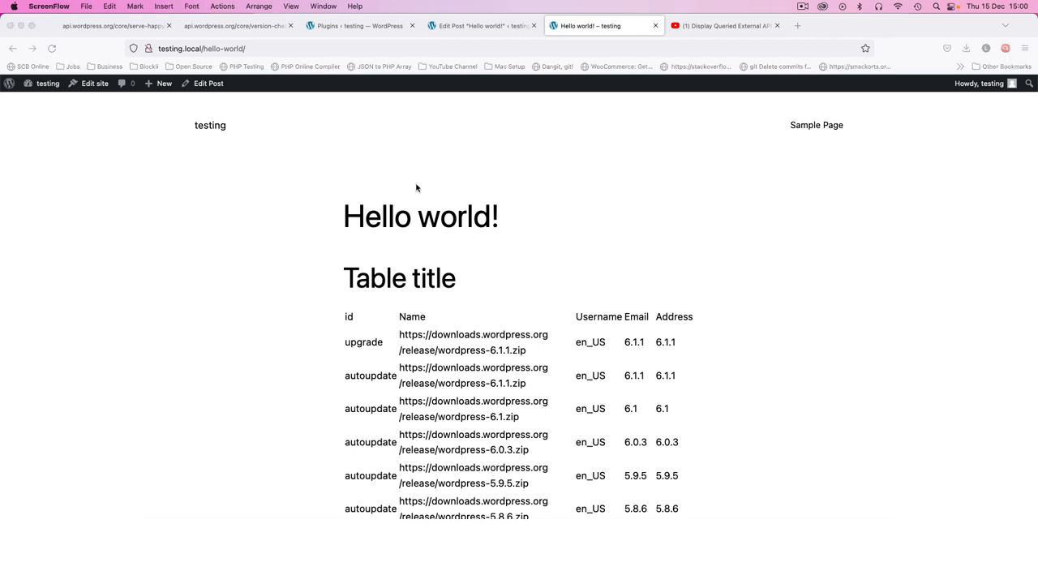
mouse_move(383, 304)
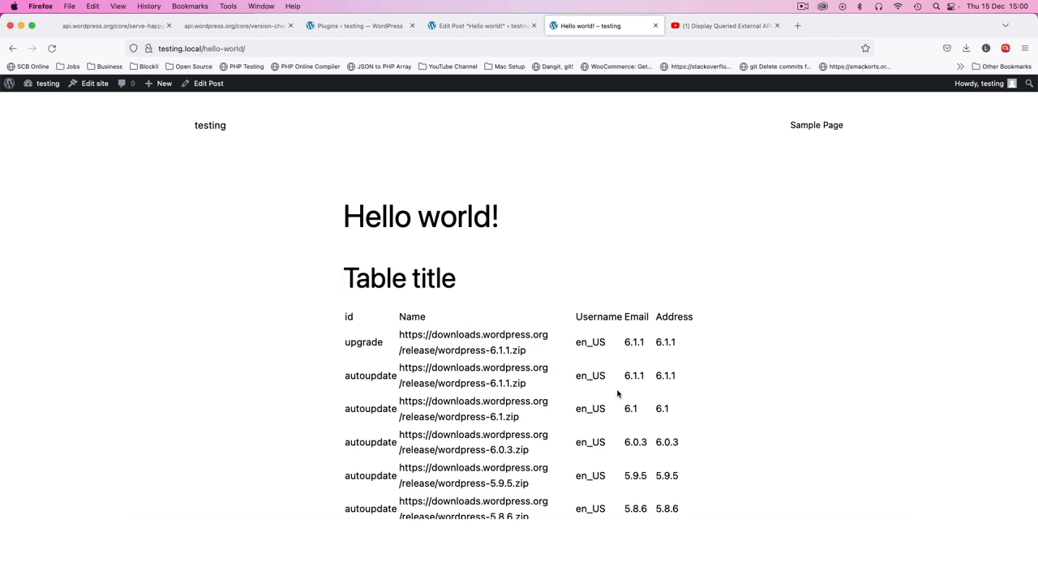
mouse_move(395, 308)
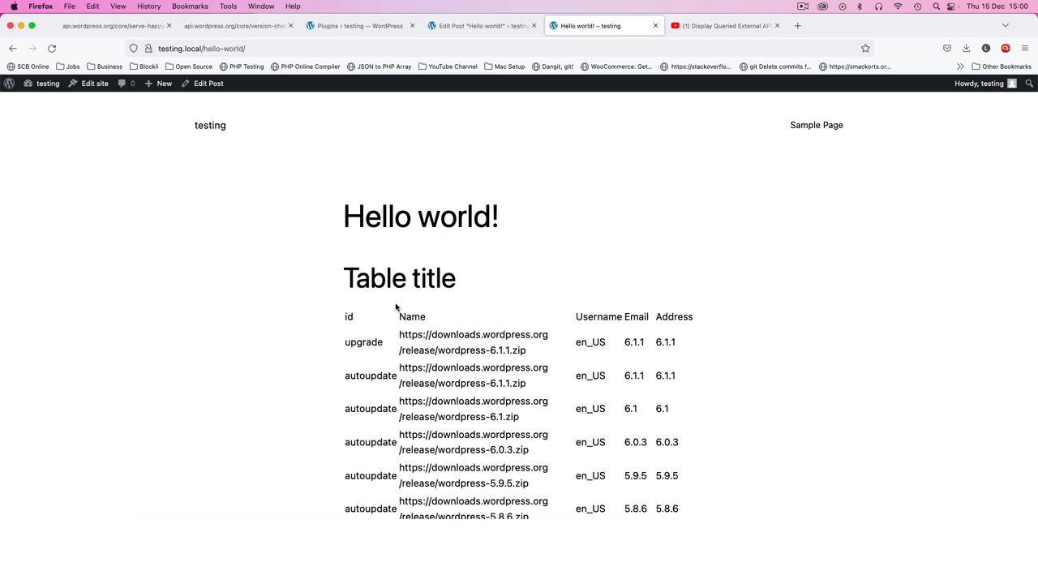
mouse_move(559, 398)
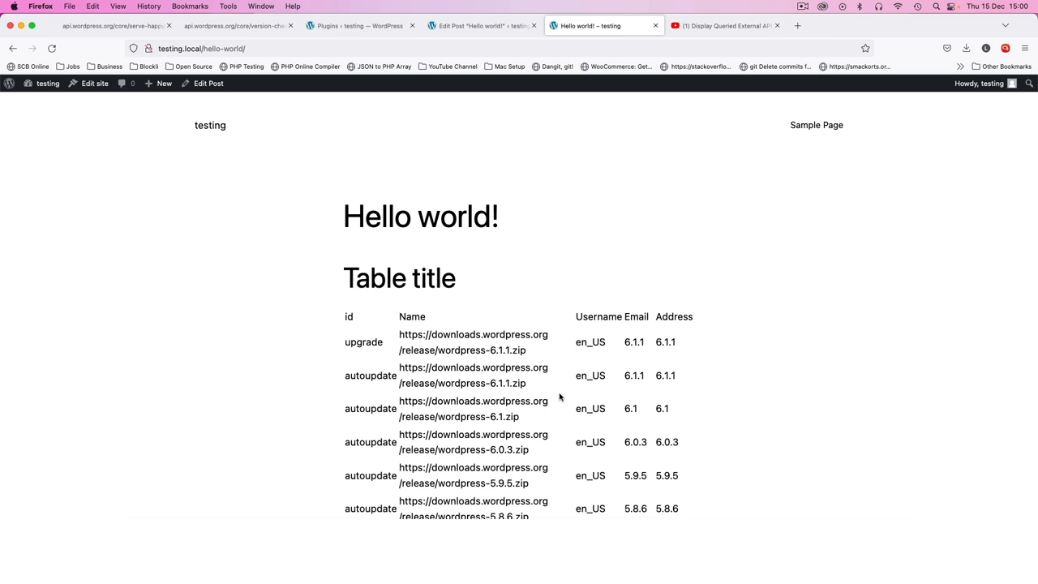
mouse_move(558, 395)
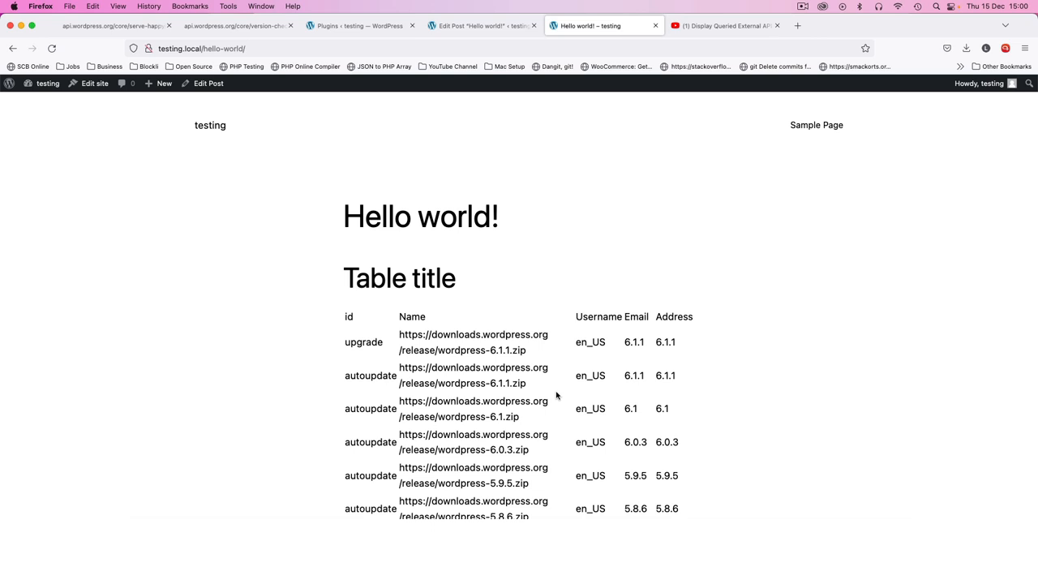
mouse_move(519, 415)
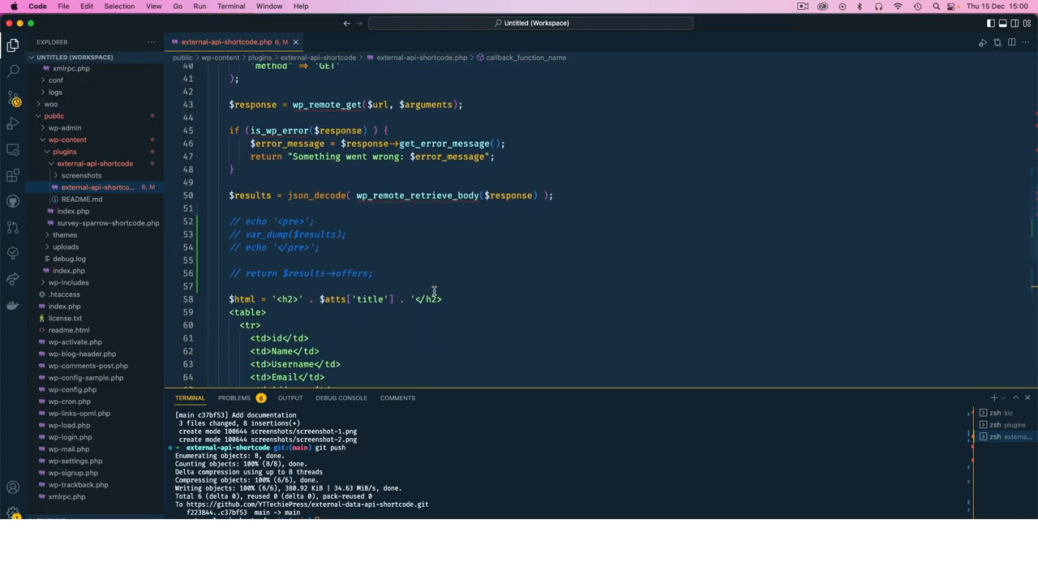
Replace the commented debug lines with error_log( print_r( $results, true ) ); before the return
left_click_drag(230, 217, 373, 269)
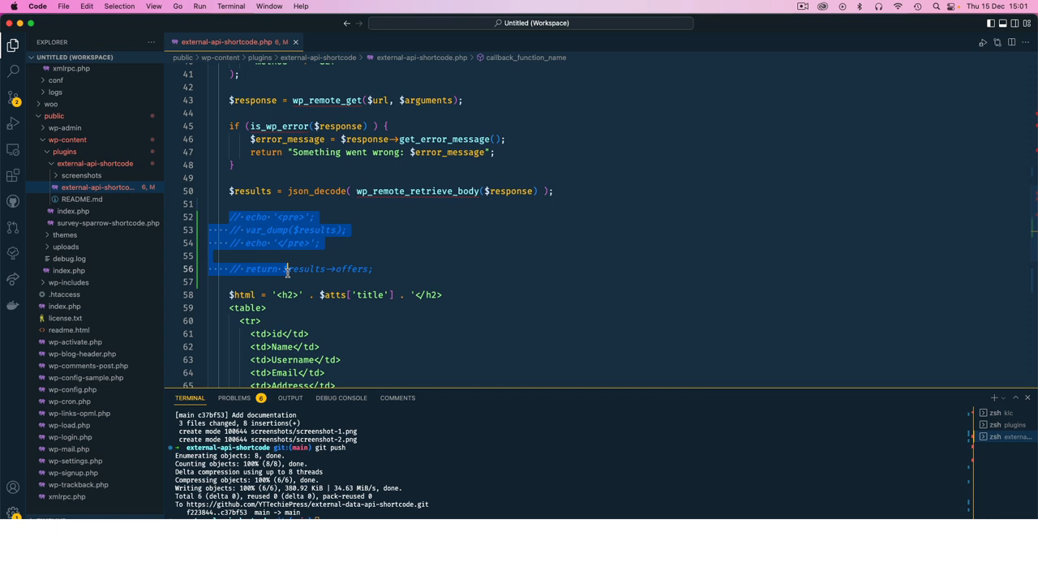
key("cmd+/")
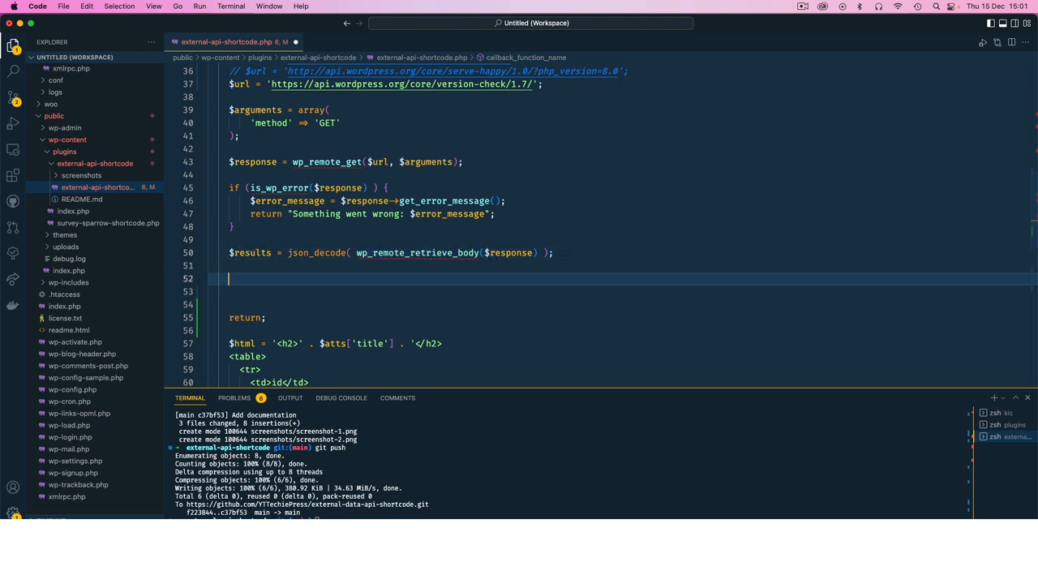
type("eror")
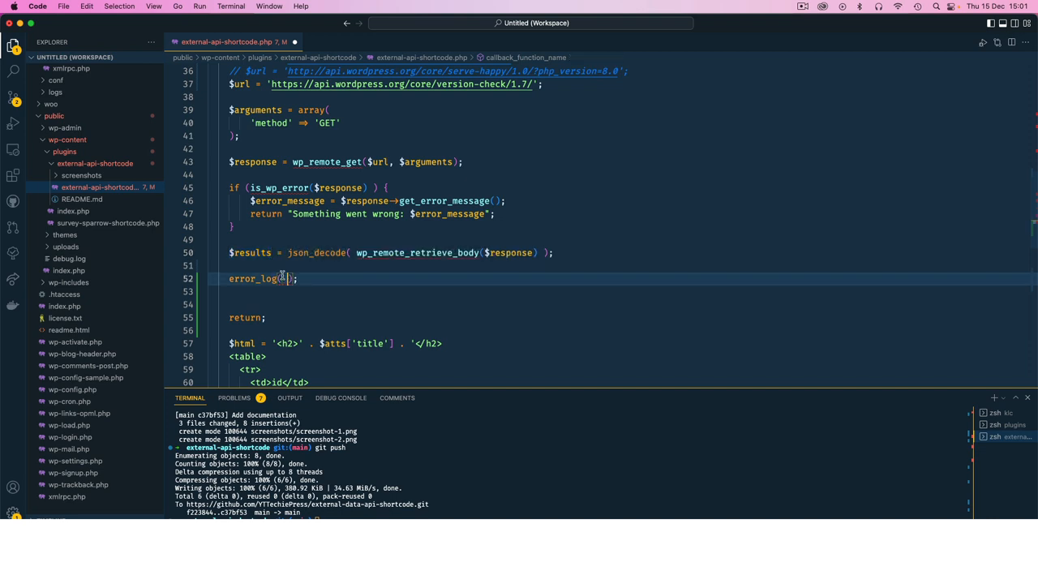
type("print_r(")
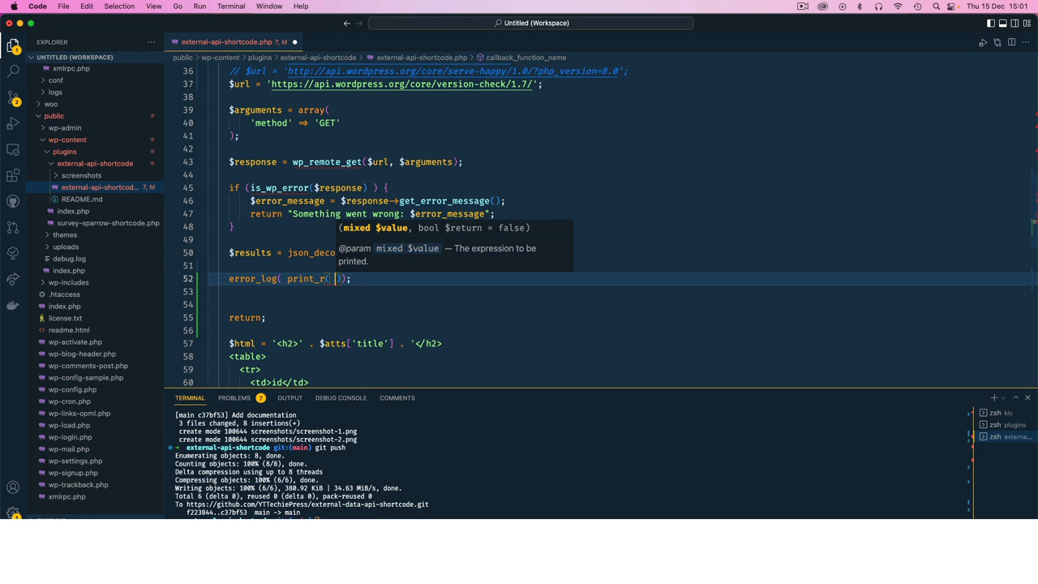
type("$results,")
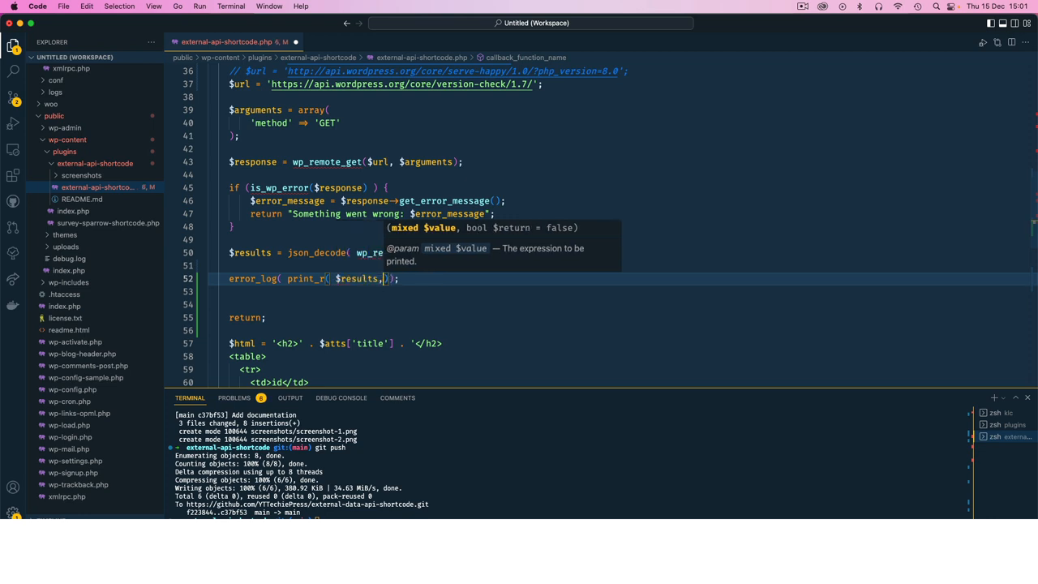
type("t")
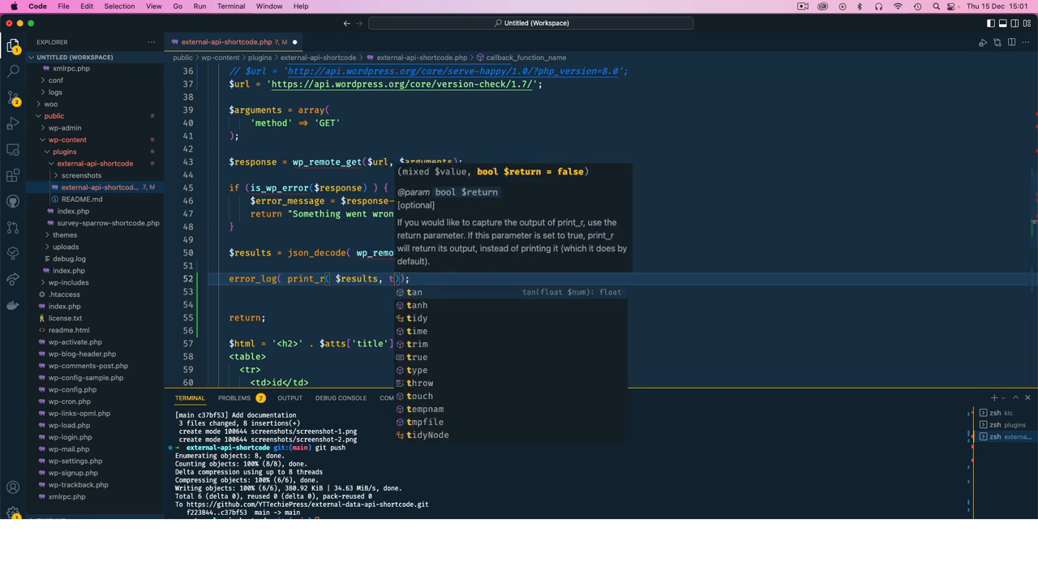
type("true")
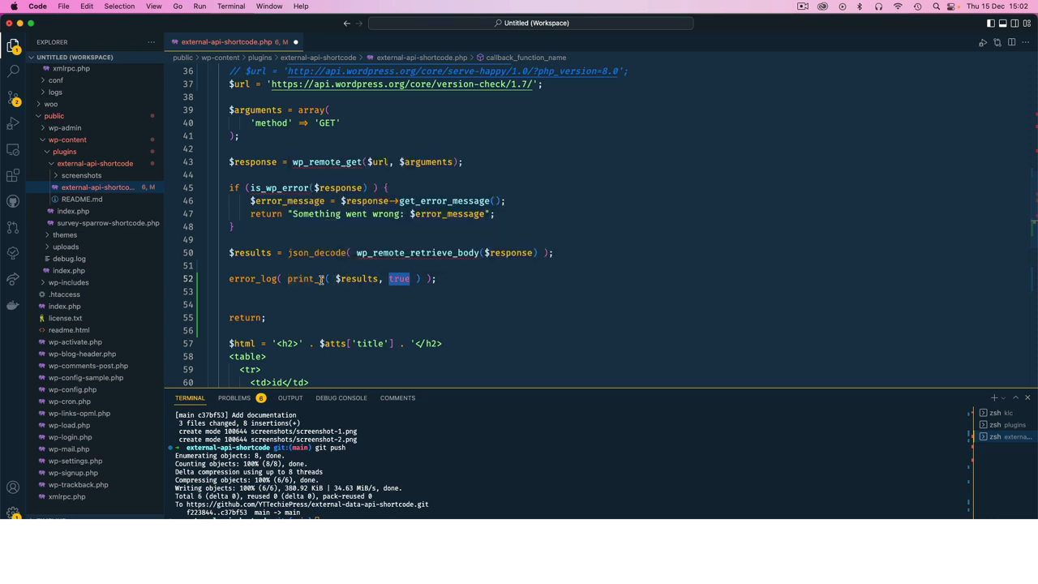
mouse_move(305, 279)
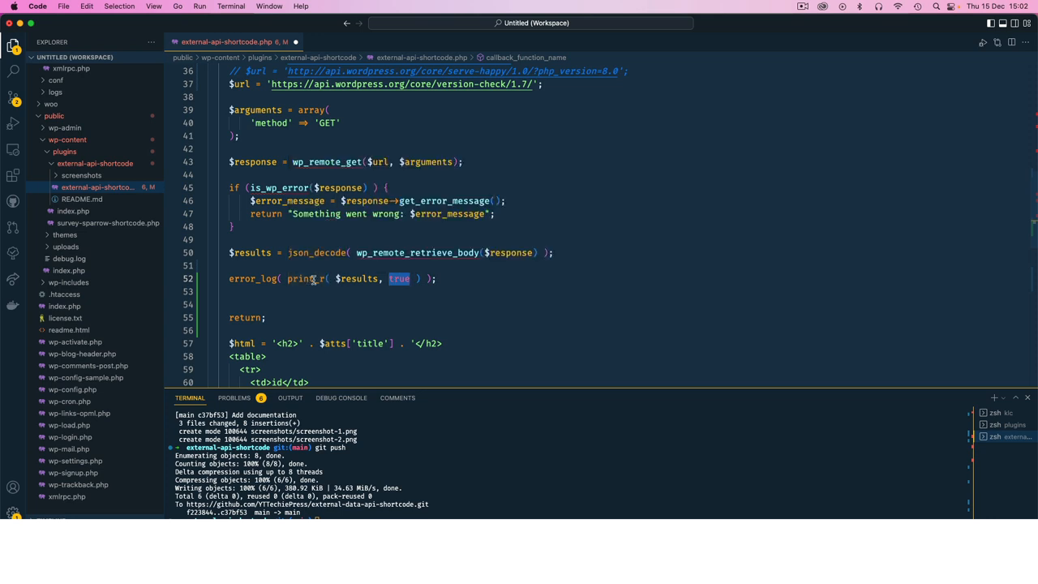
mouse_move(304, 278)
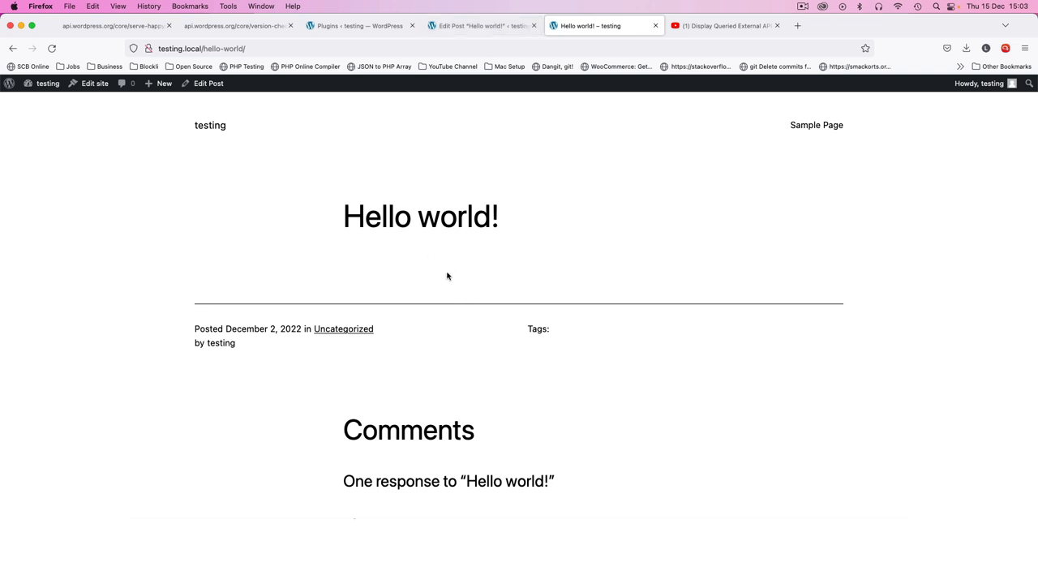
mouse_move(483, 26)
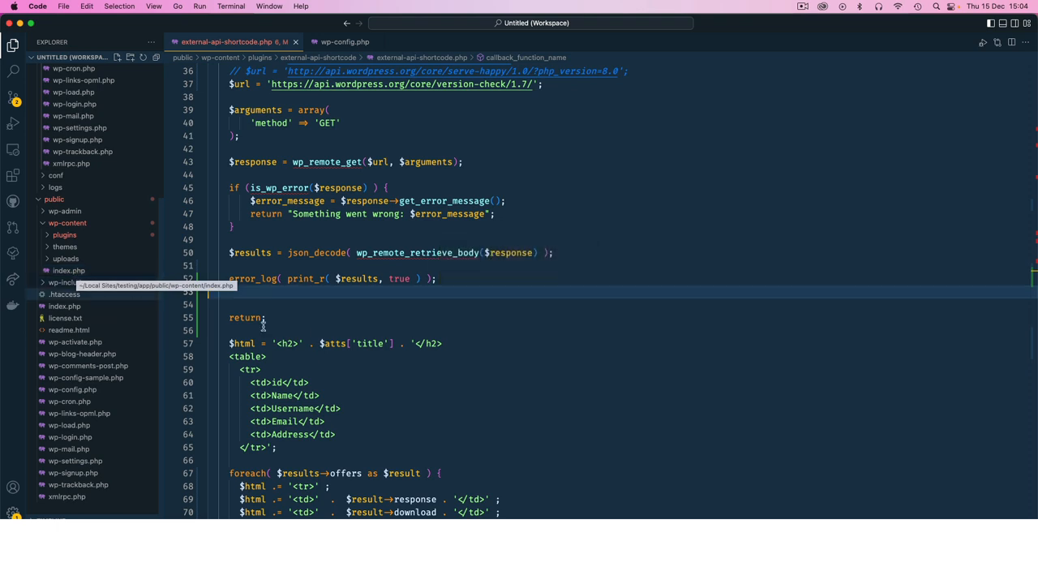
mouse_move(251, 279)
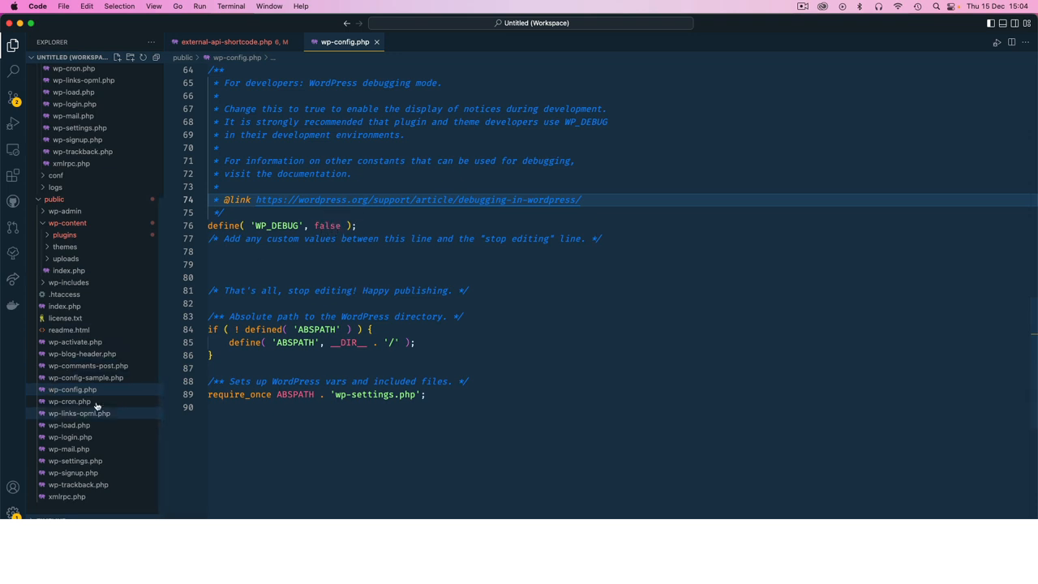
mouse_move(72, 389)
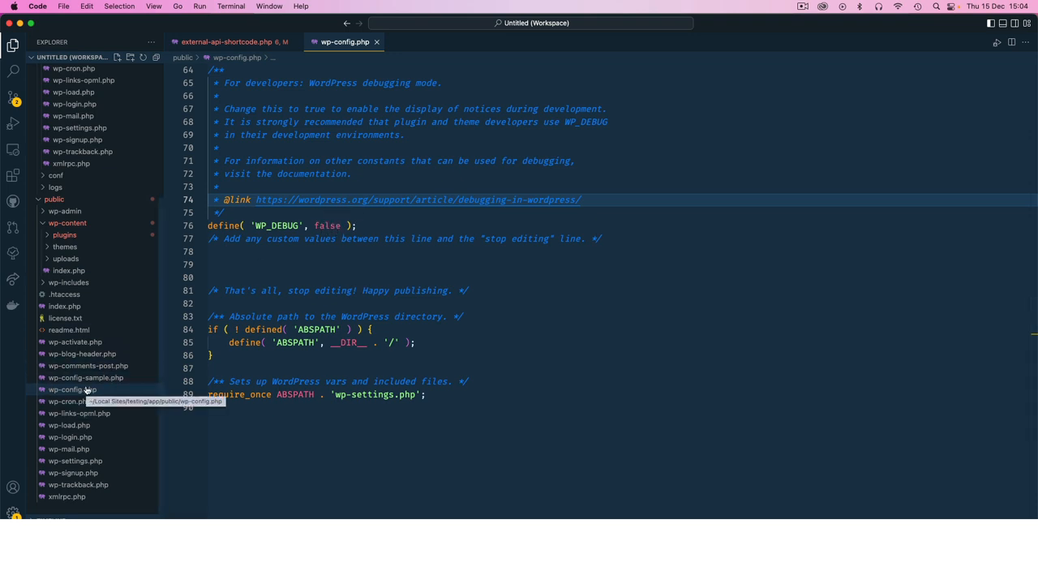
Set WP_DEBUG to true, add define( 'WP_DEBUG_LOG', true ); in wp-config.php, and load debug.log
double_click(328, 225)
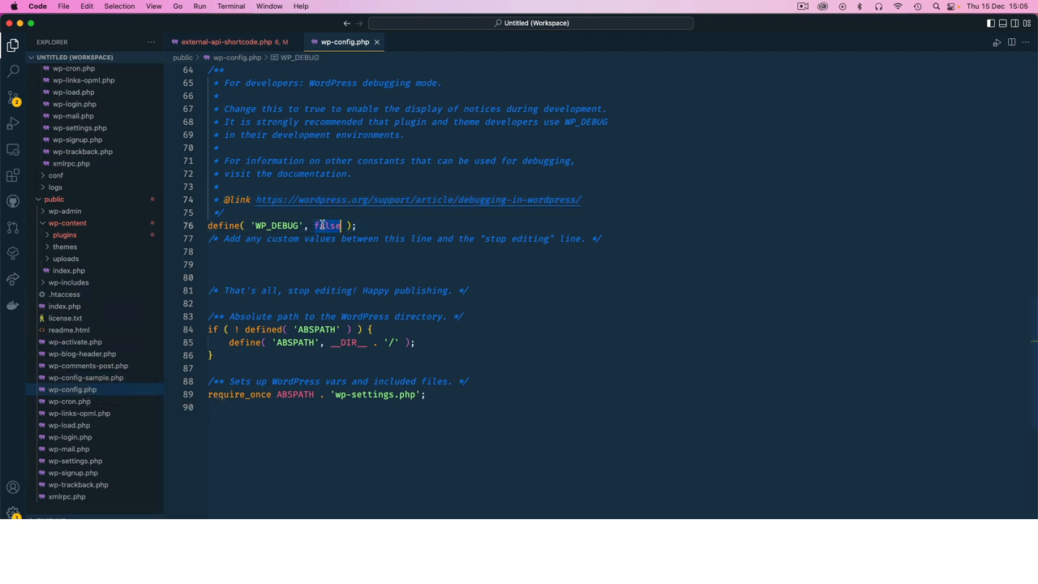
type("true")
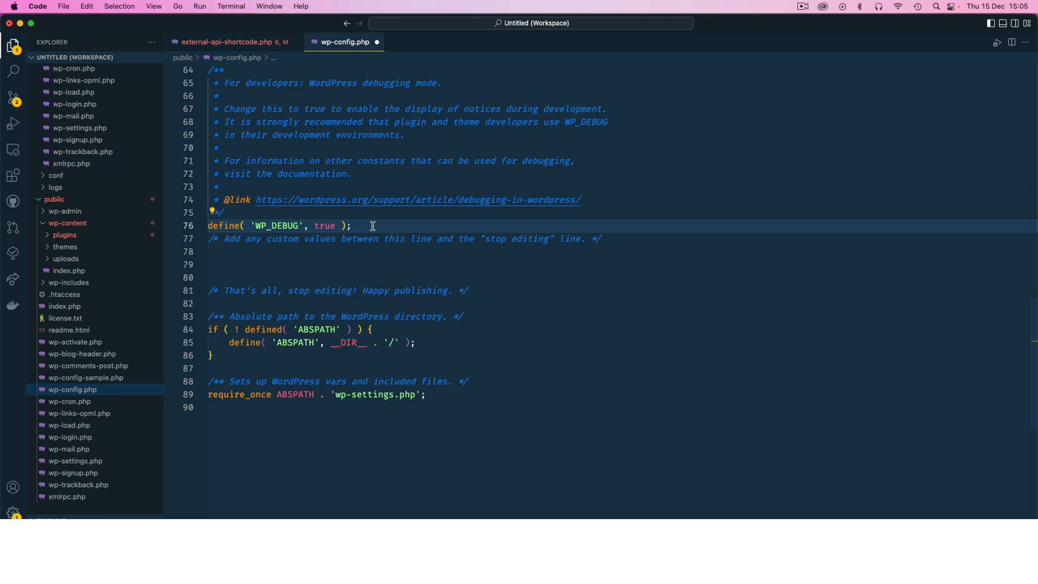
type("define( 'WP_DEBUG_LOG', true );")
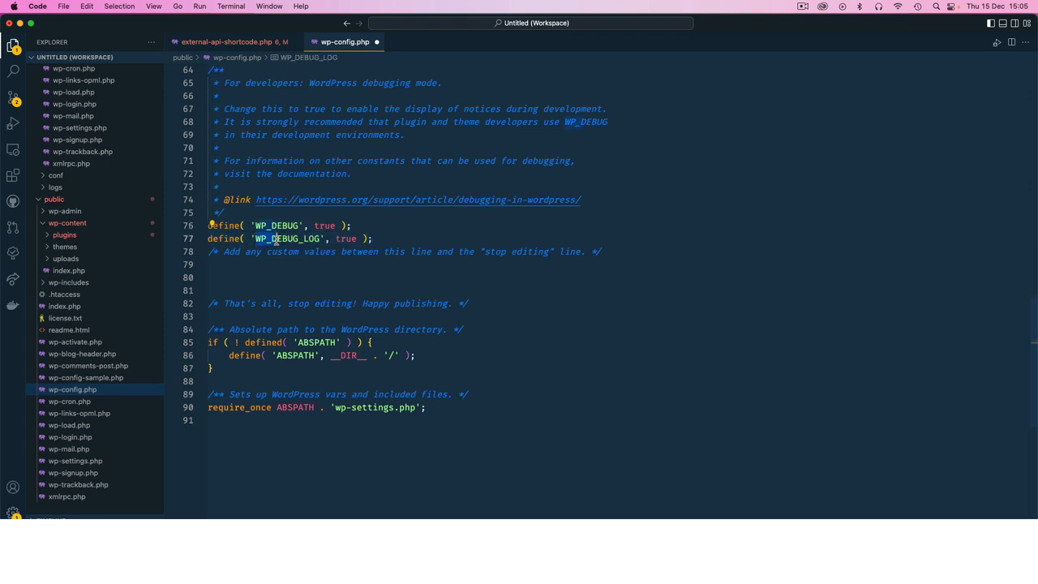
double_click(289, 238)
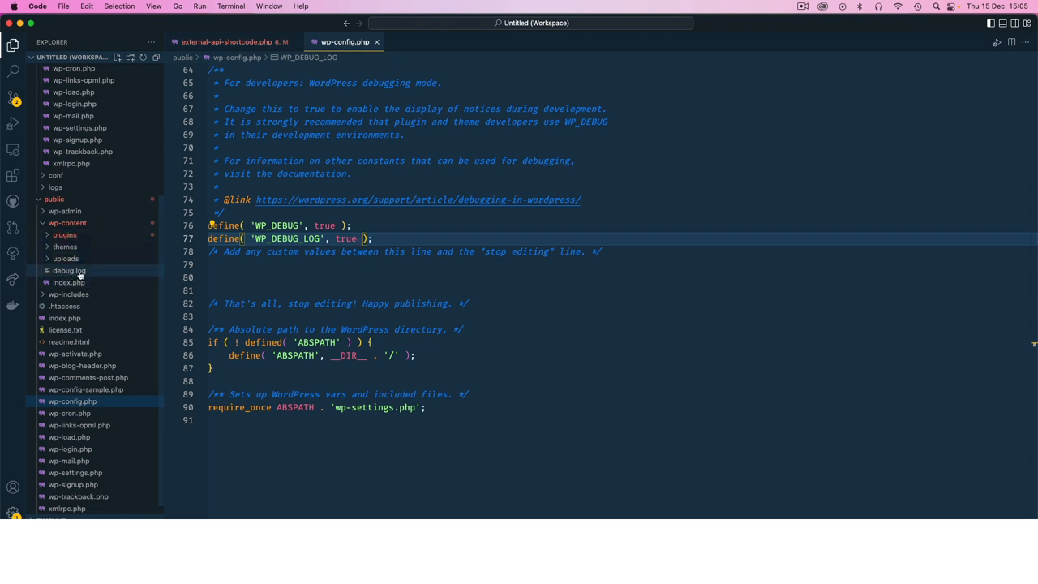
left_click(68, 269)
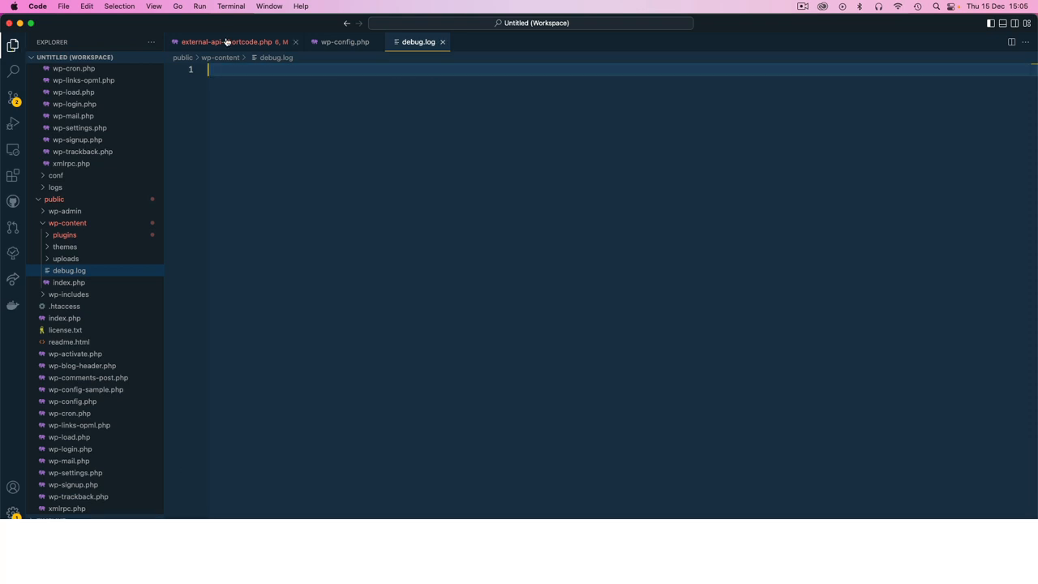
Review the error_log call in external-api-shortcode.php, then reload debug.log for logged output
left_click(227, 42)
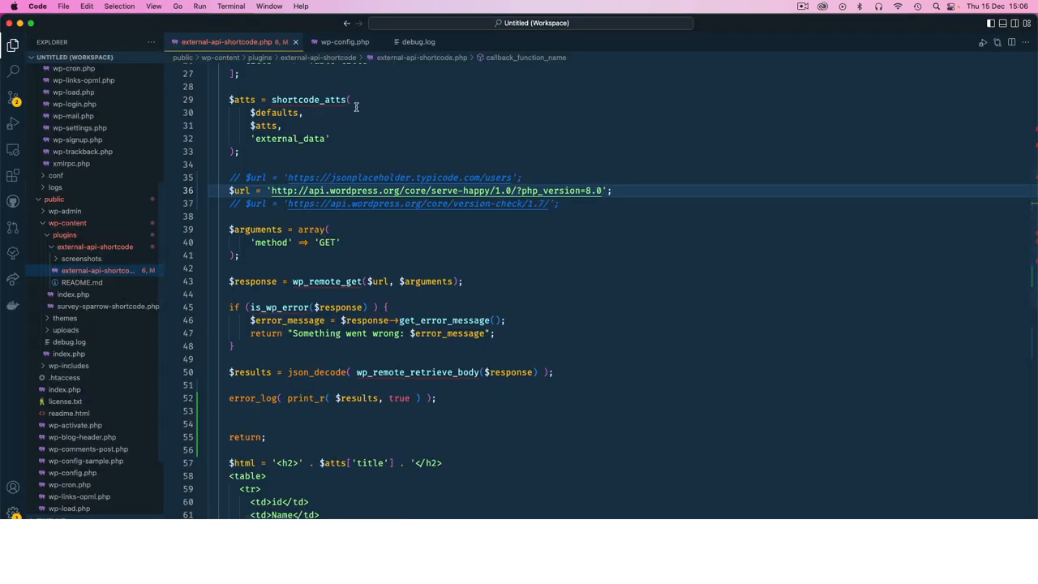
left_click(69, 340)
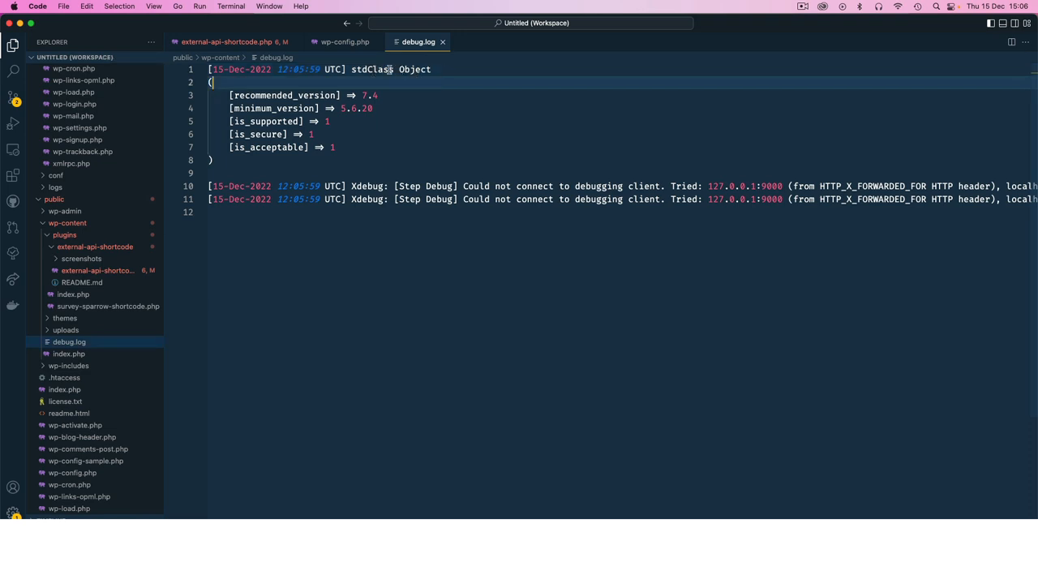
Examine the logged stdClass object's recommended_version, minimum version and other fields in debug.log
left_click_drag(230, 94, 295, 108)
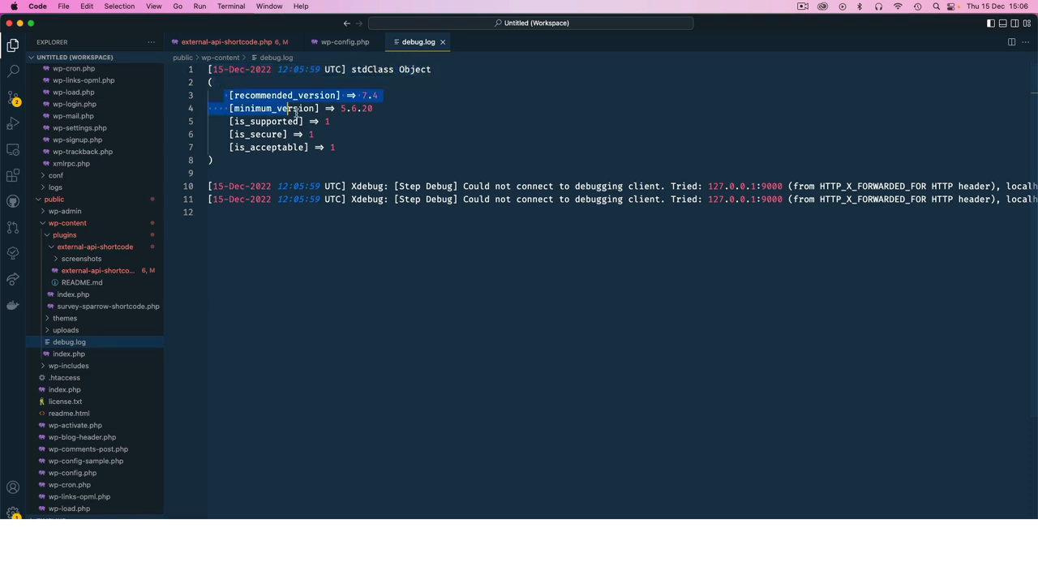
left_click(334, 146)
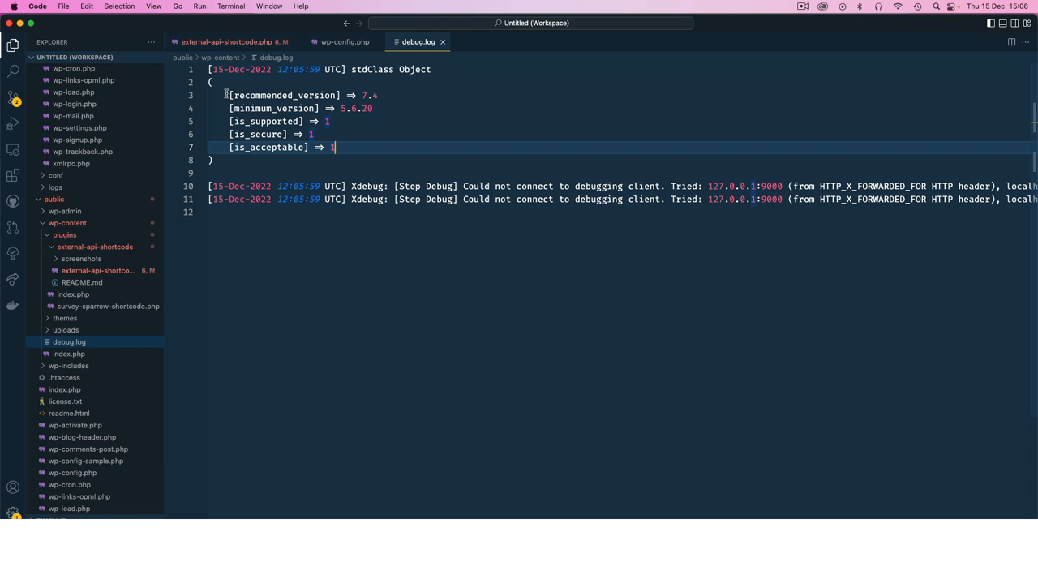
left_click_drag(227, 94, 334, 146)
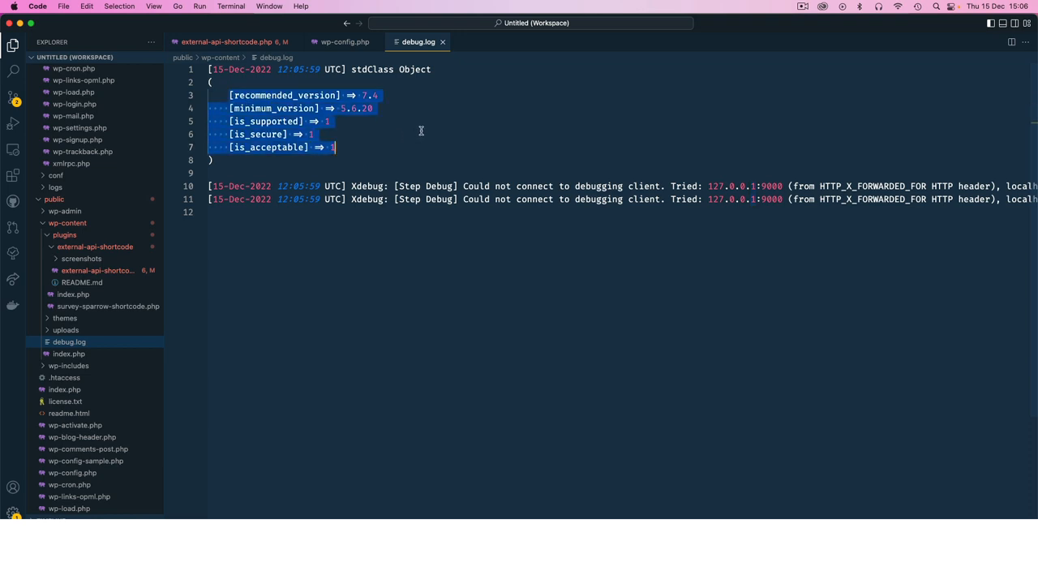
mouse_move(412, 68)
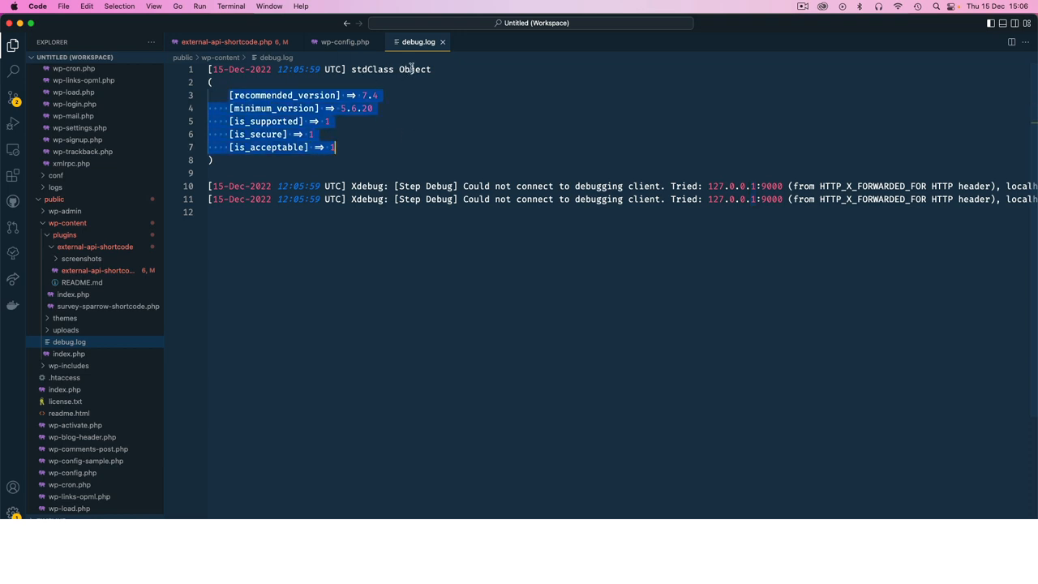
left_click(409, 68)
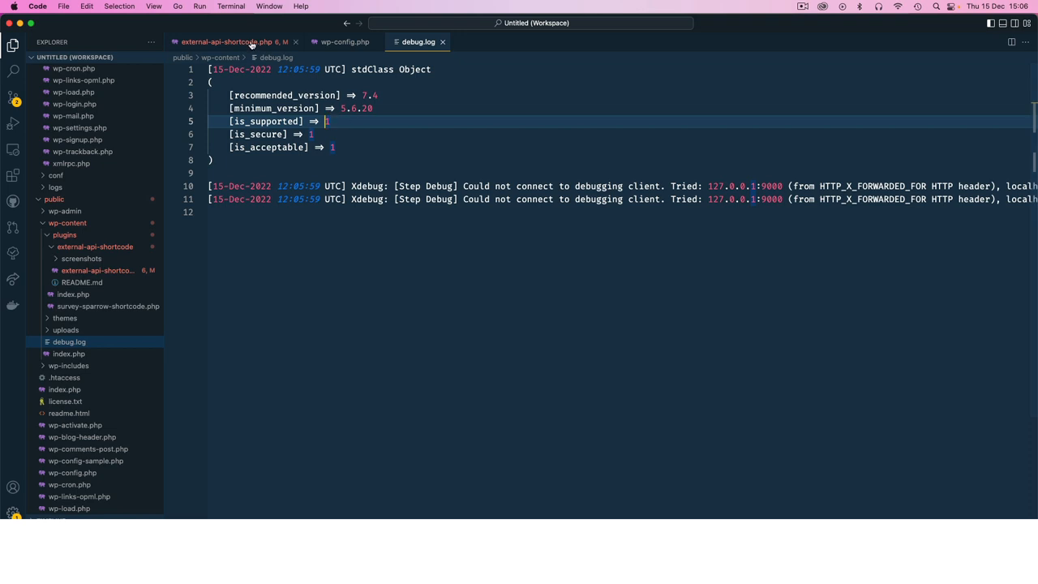
Return to external-api-shortcode.php at the blank line after the error_log call
left_click(227, 42)
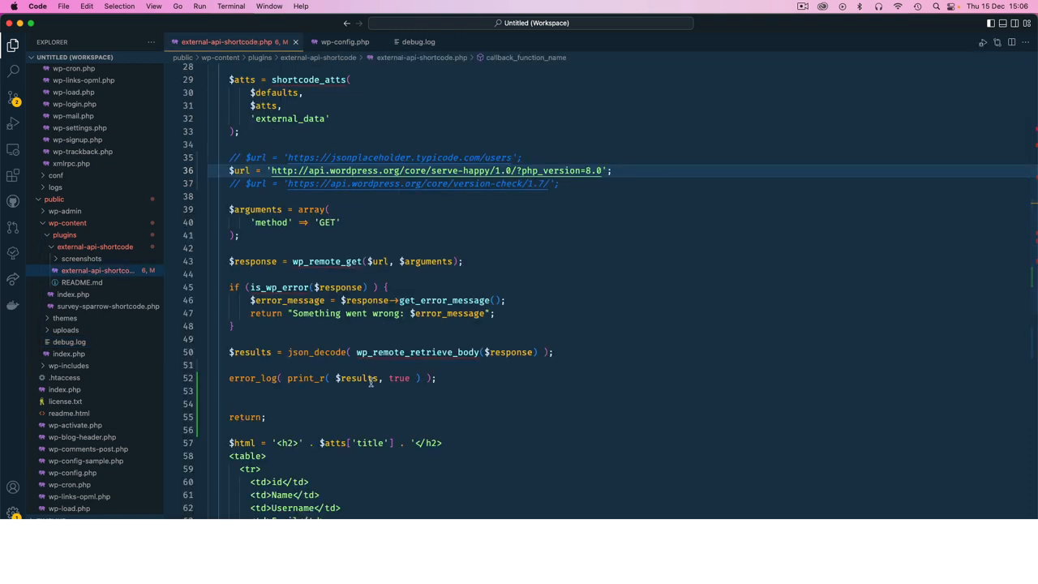
left_click(302, 391)
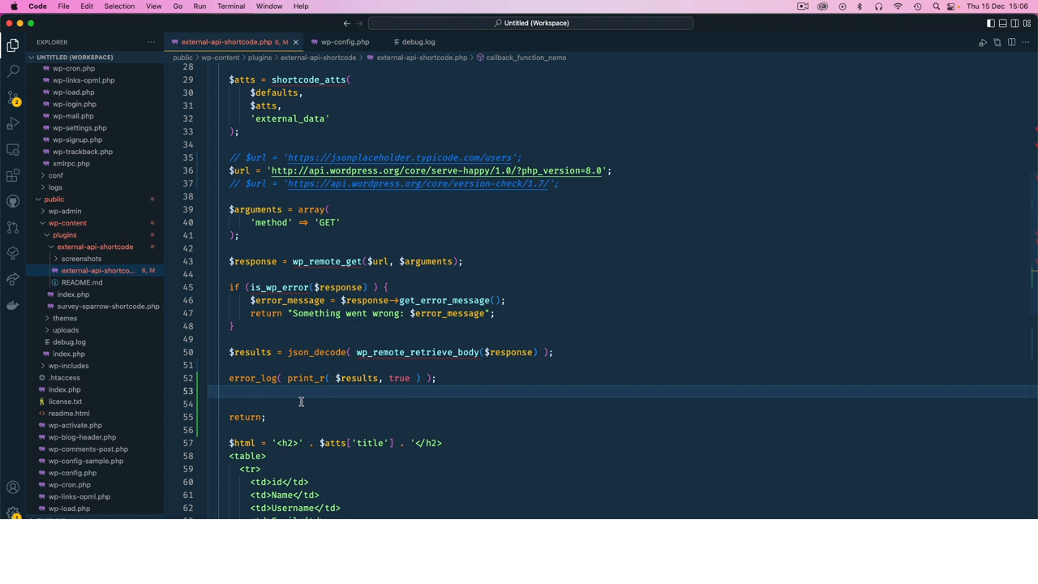